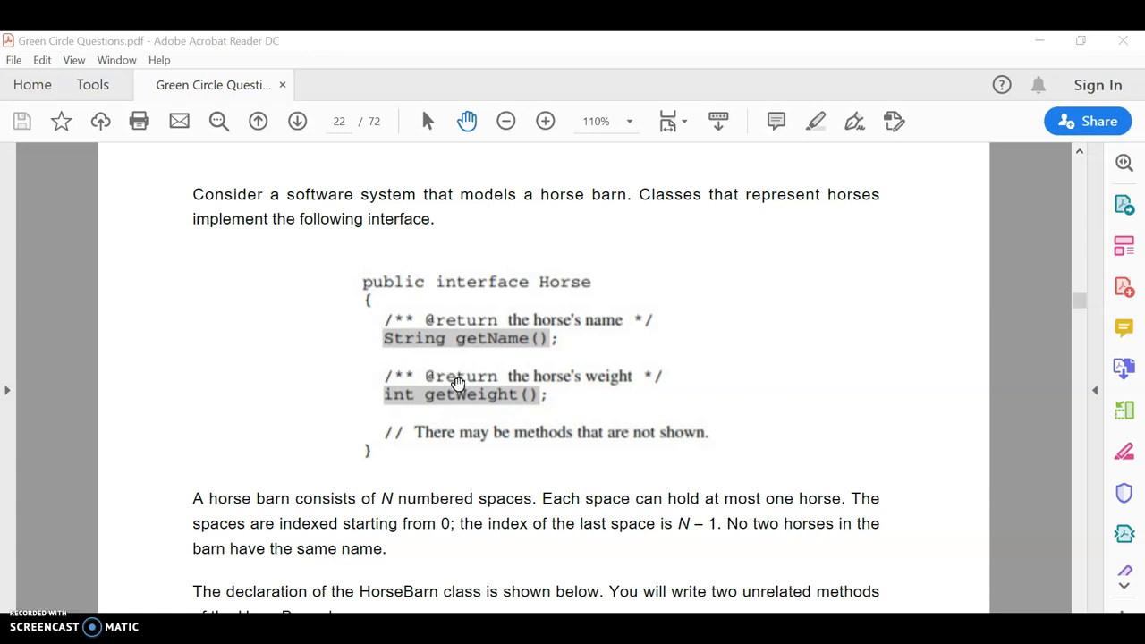
mouse_move(451, 384)
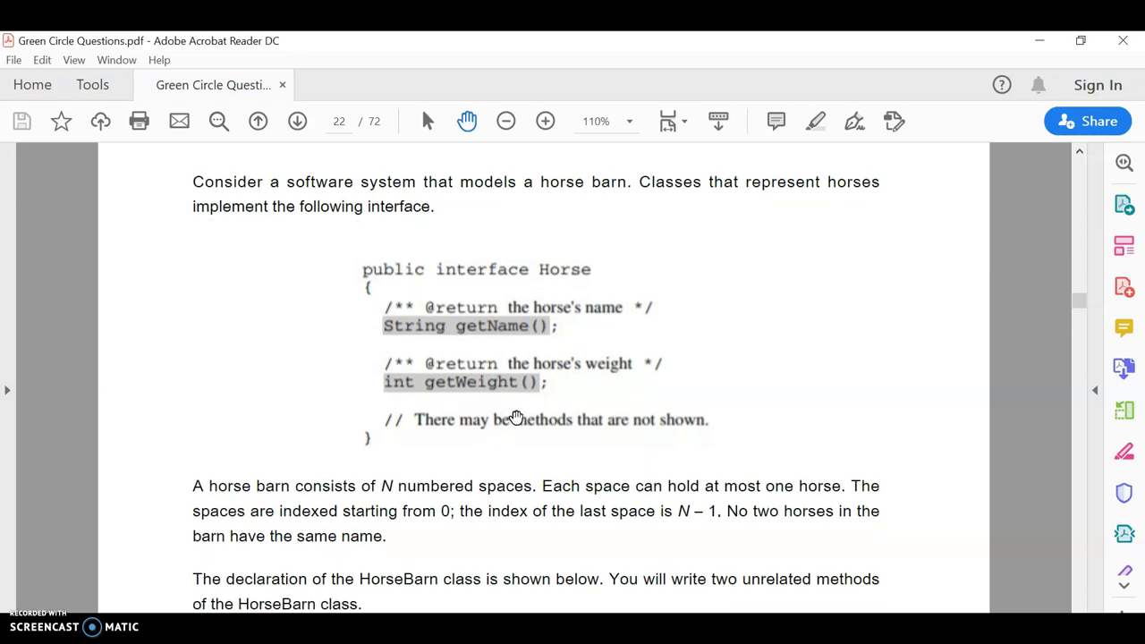
mouse_move(513, 297)
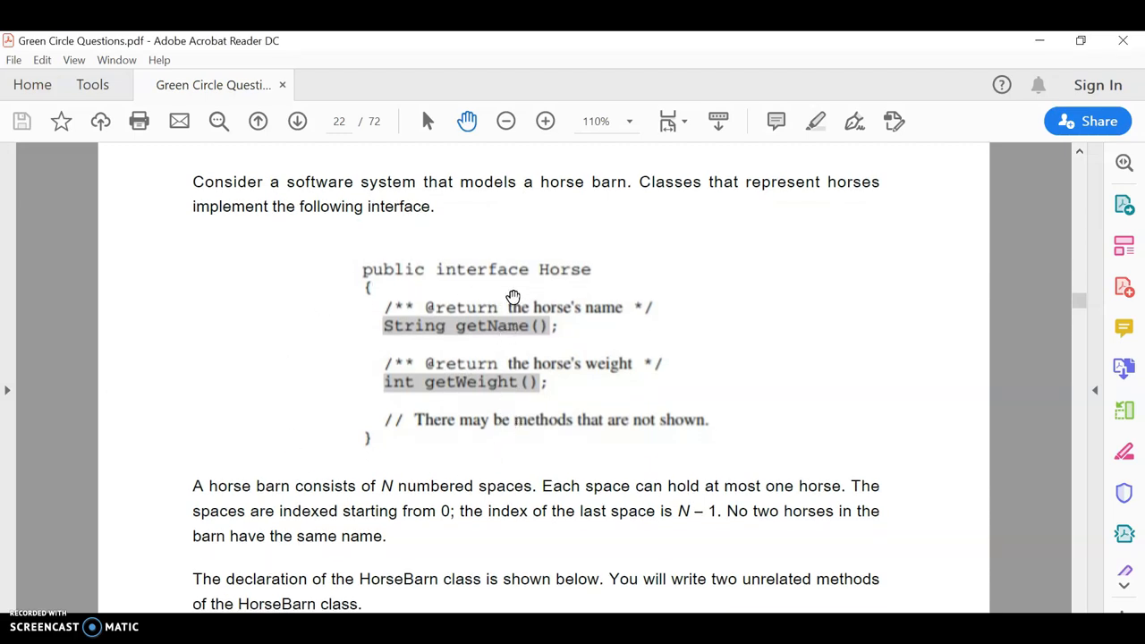
mouse_move(481, 288)
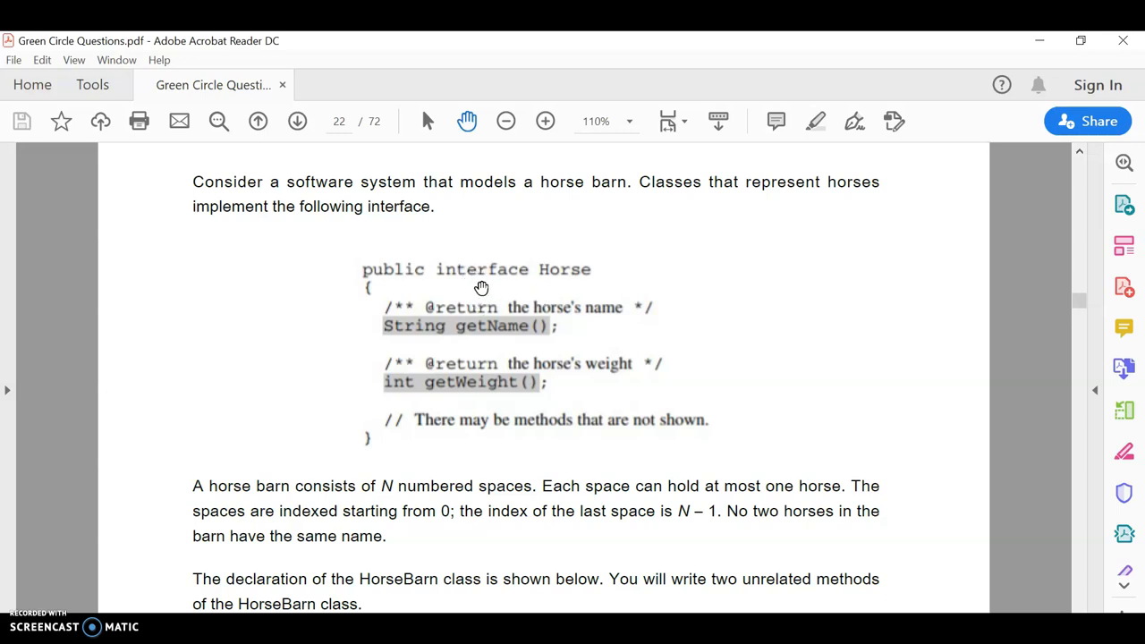
mouse_move(476, 290)
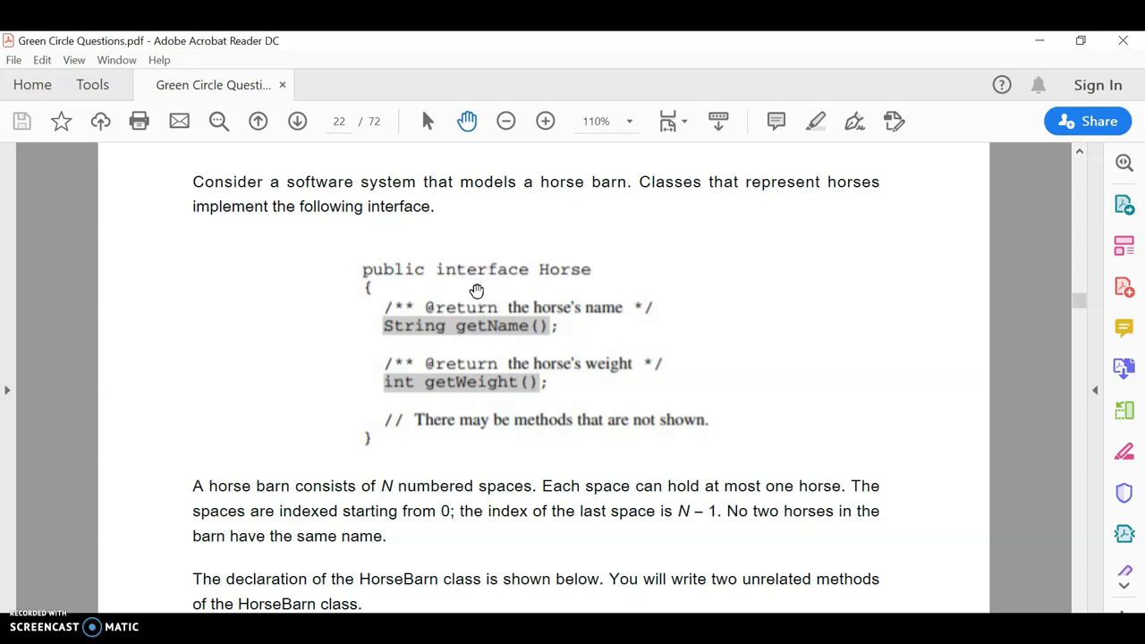
mouse_move(476, 295)
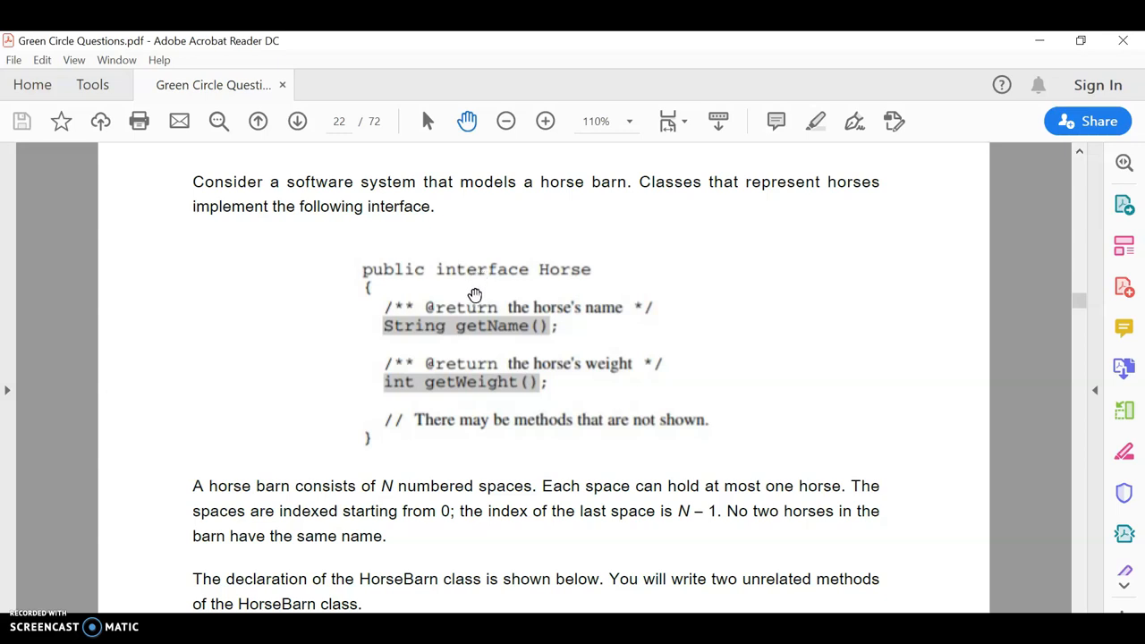
mouse_move(486, 286)
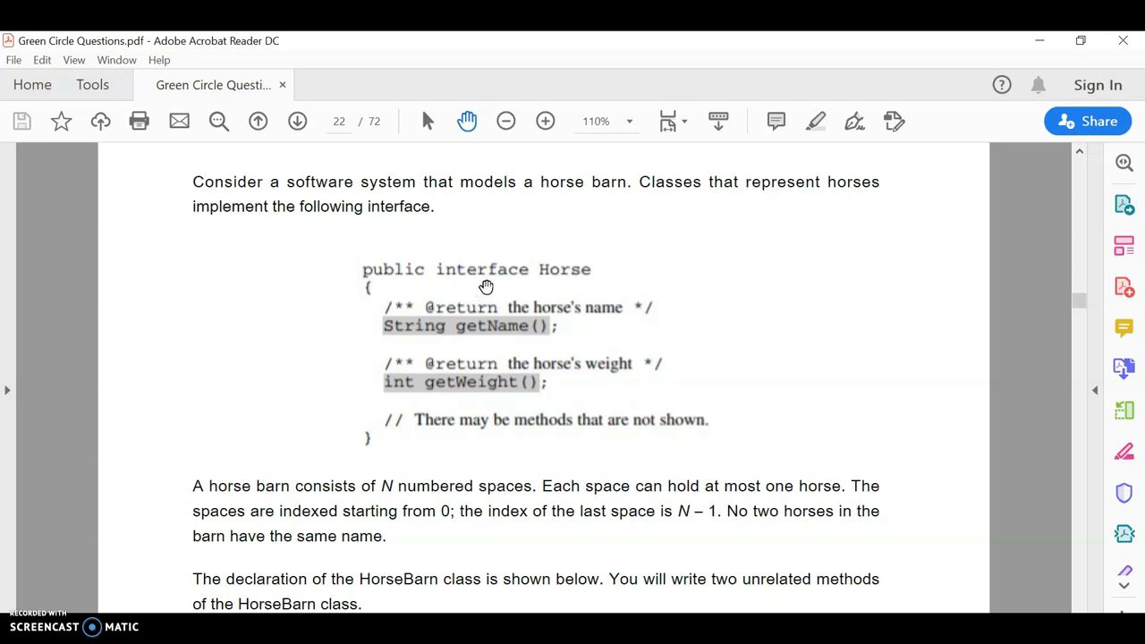
mouse_move(463, 379)
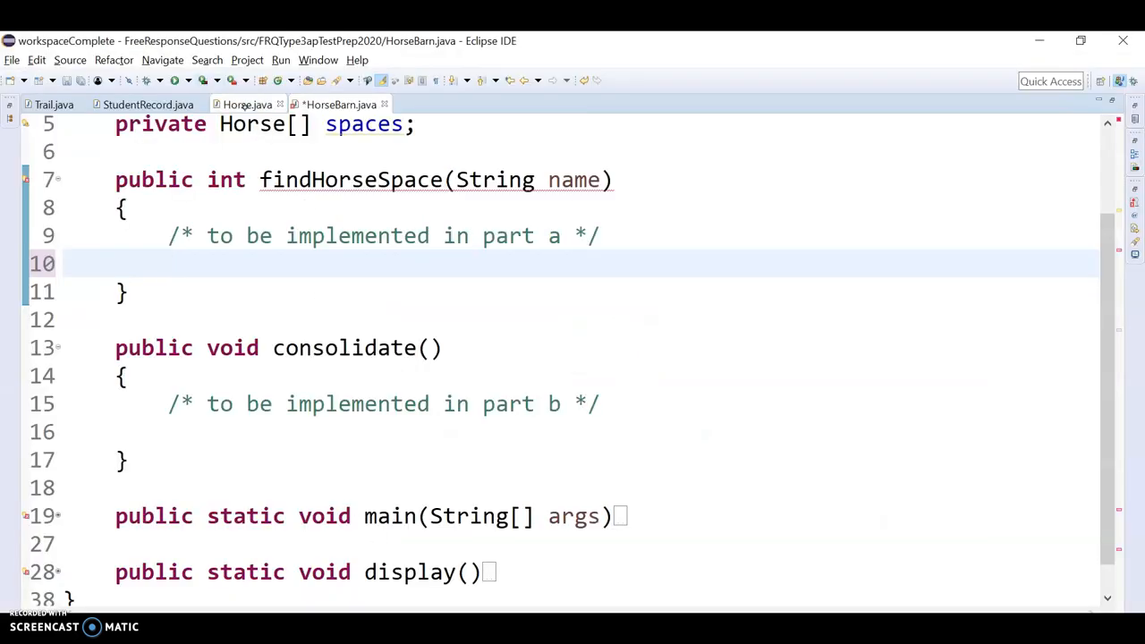
Bring up Horse.java and review its getName and getWeight methods
left_click(247, 104)
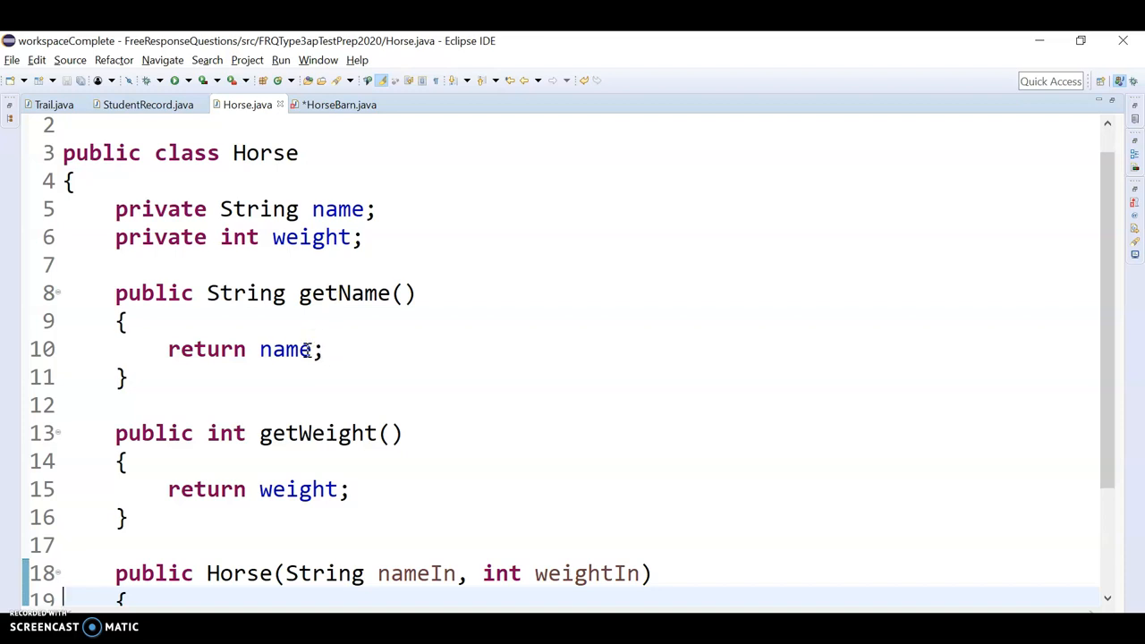
scroll("down", 3)
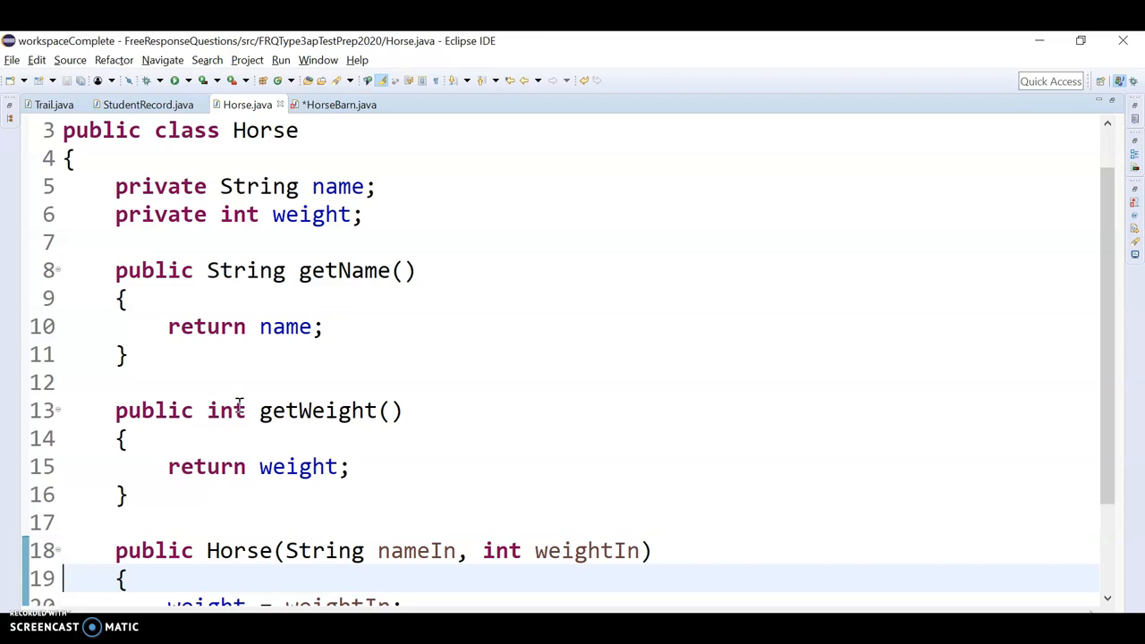
mouse_move(305, 479)
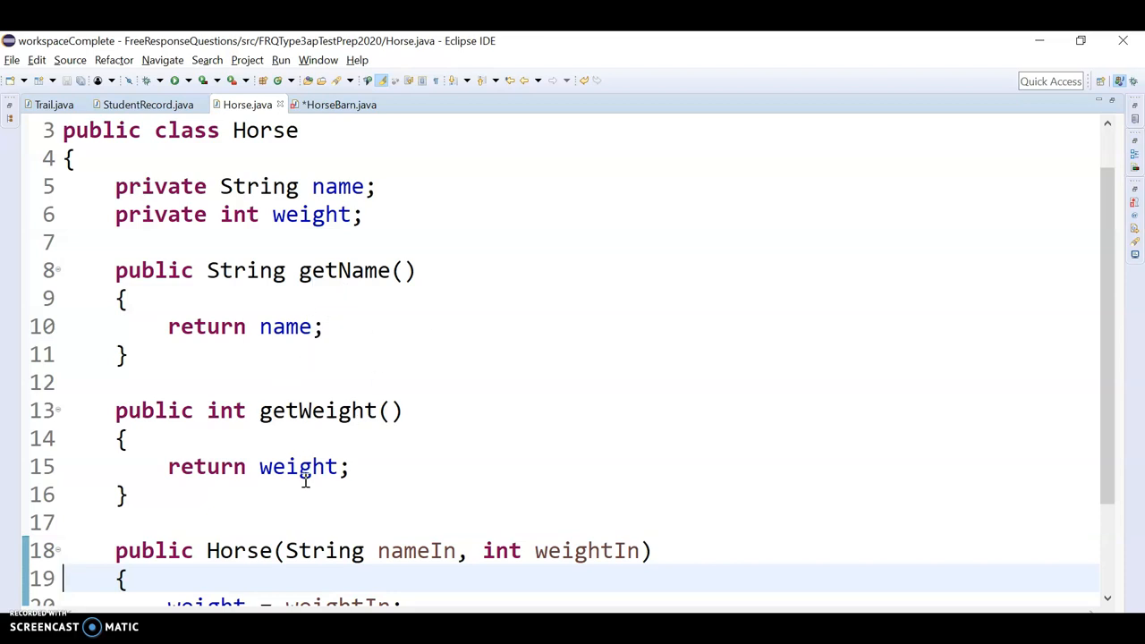
mouse_move(306, 480)
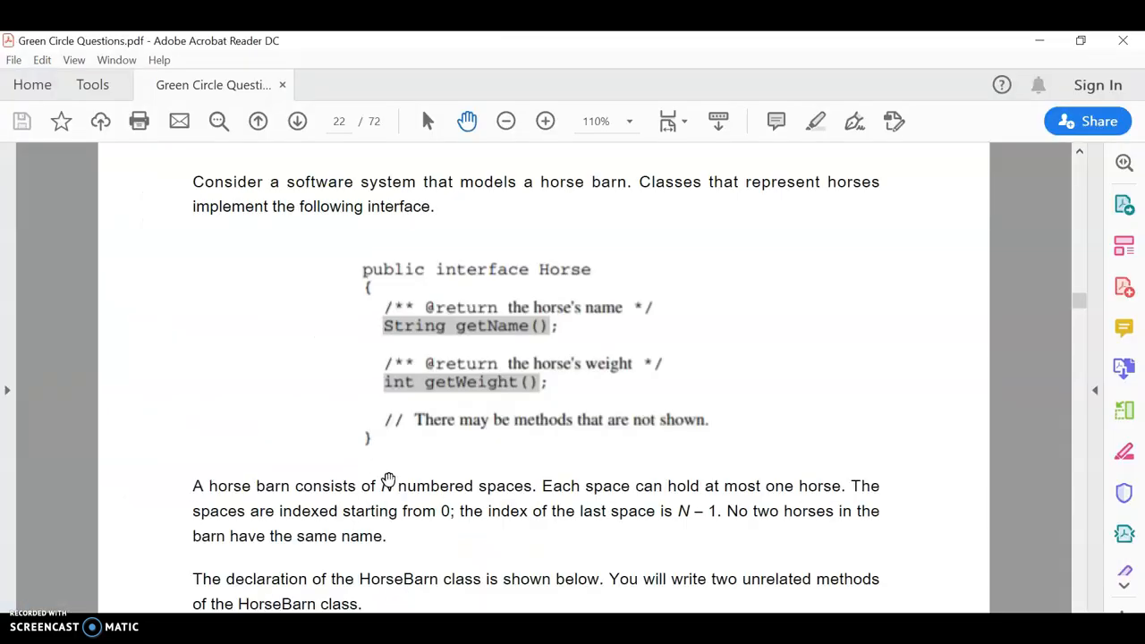
Scroll the PDF to page 23 with the HorseBarn class and findHorseSpace specification
scroll("down", 3)
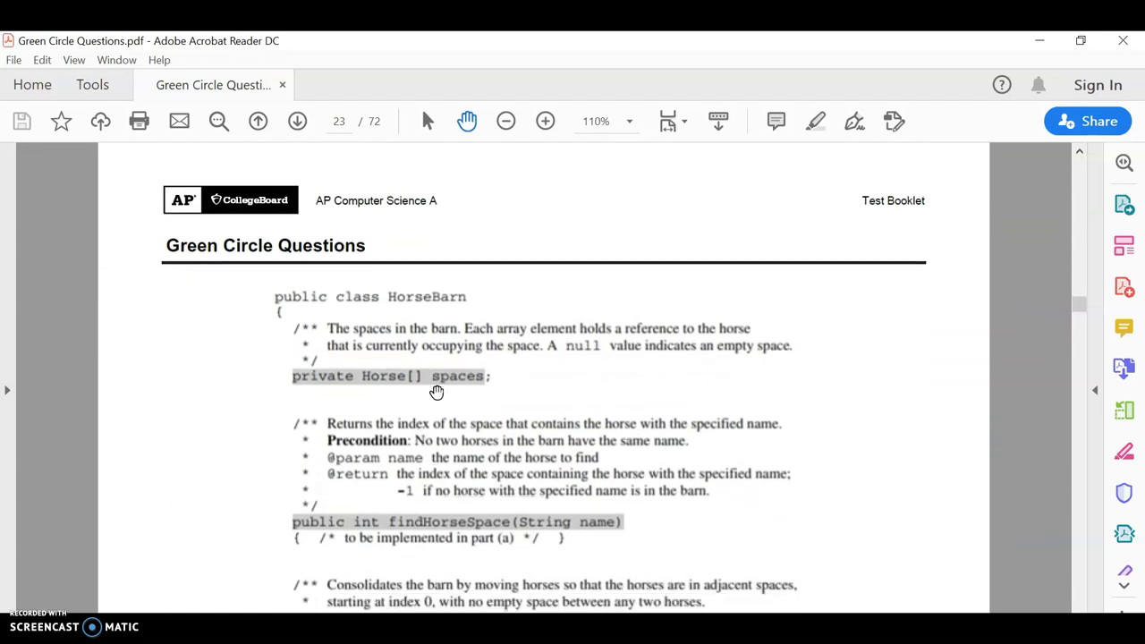
mouse_move(422, 399)
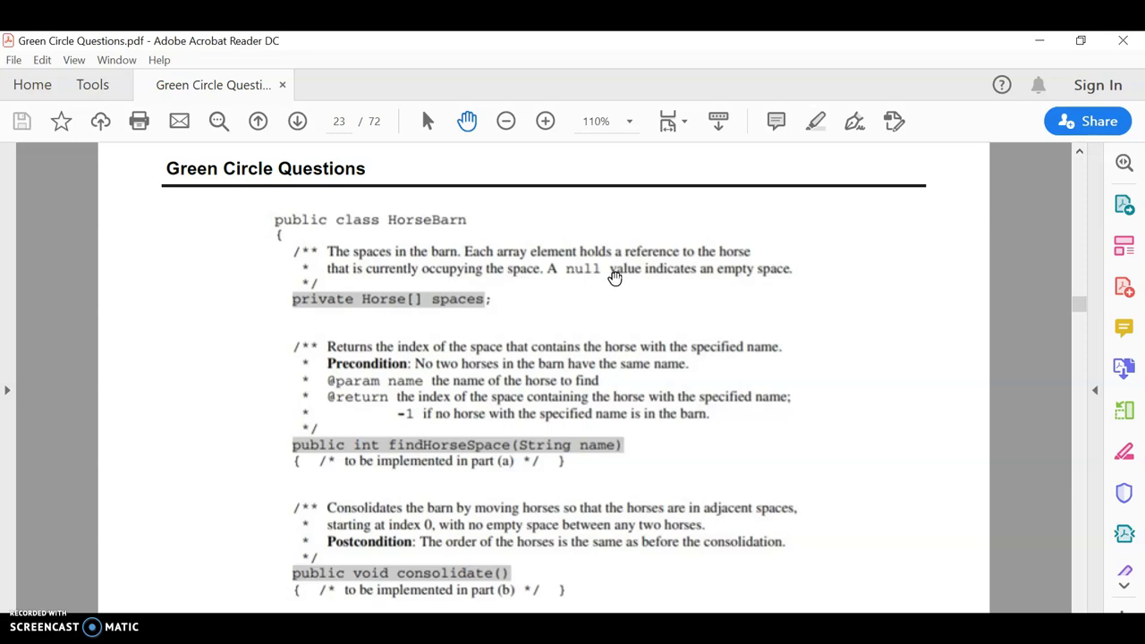
mouse_move(576, 284)
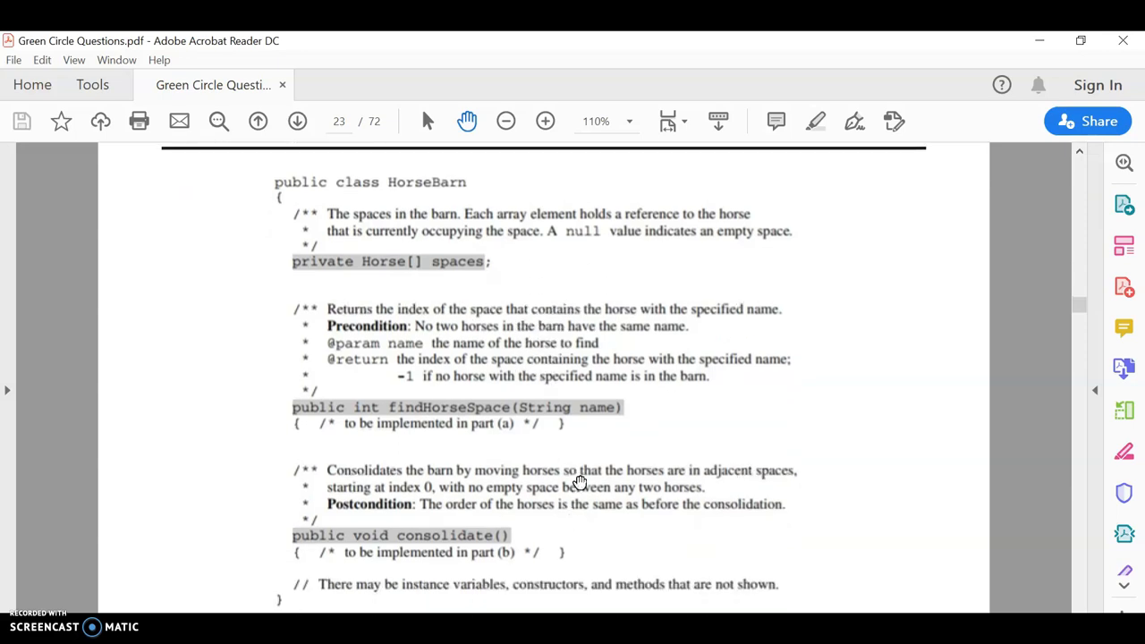
scroll("down", 3)
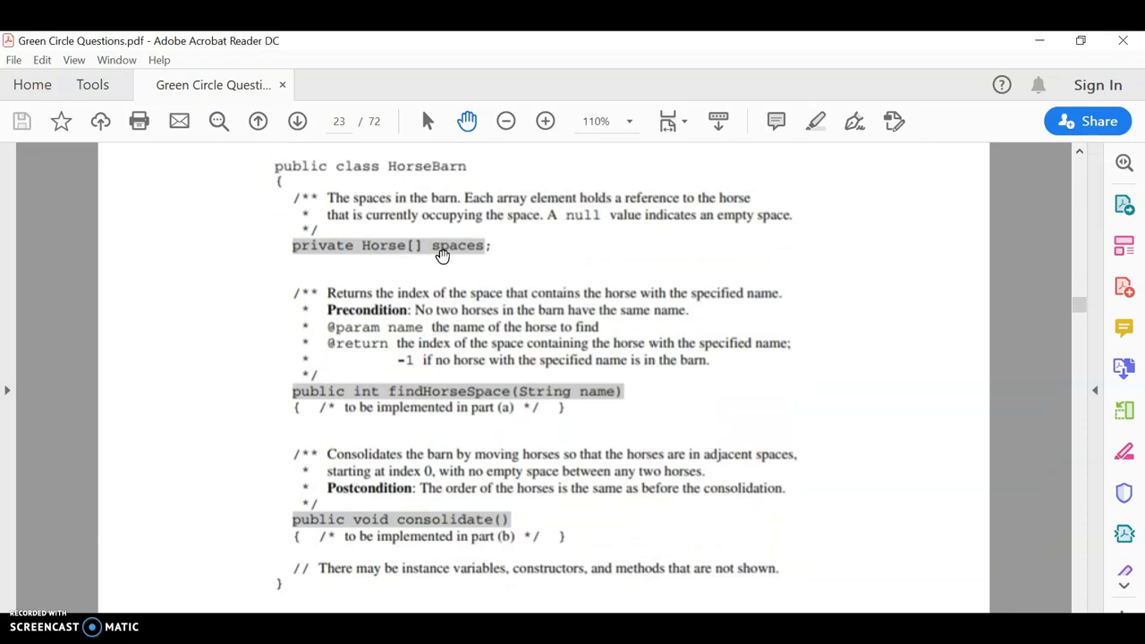
mouse_move(538, 439)
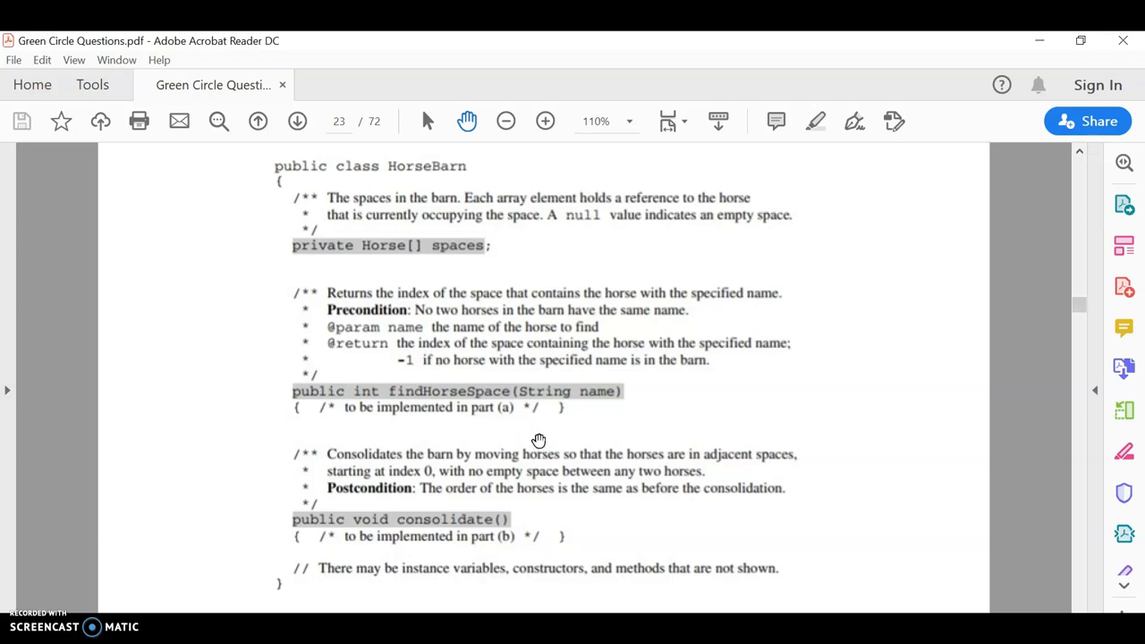
mouse_move(405, 259)
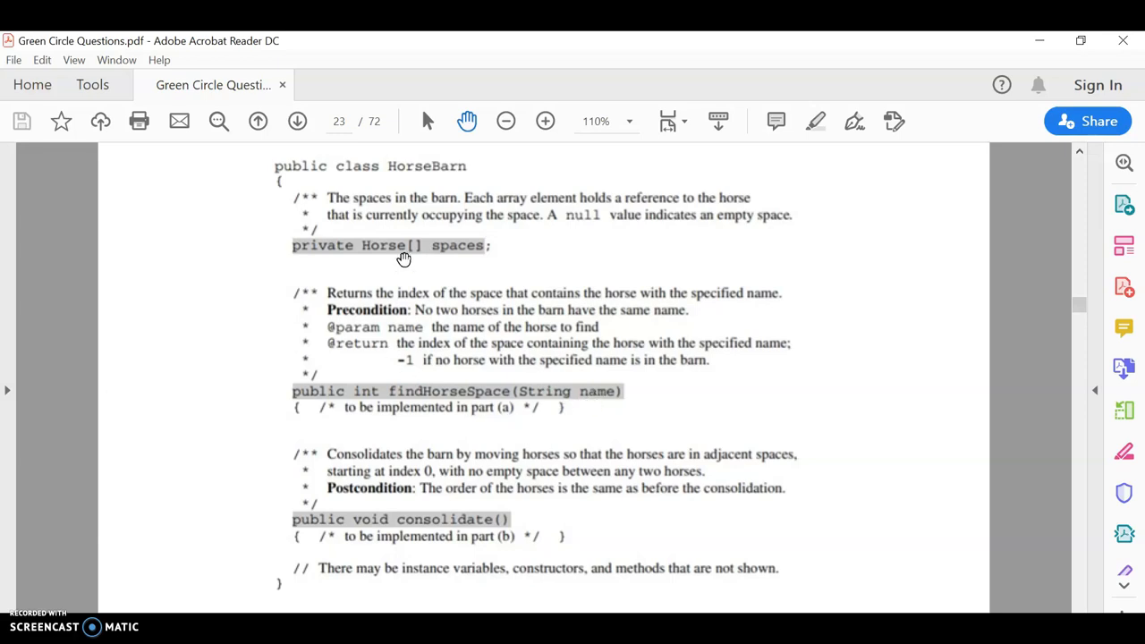
mouse_move(440, 267)
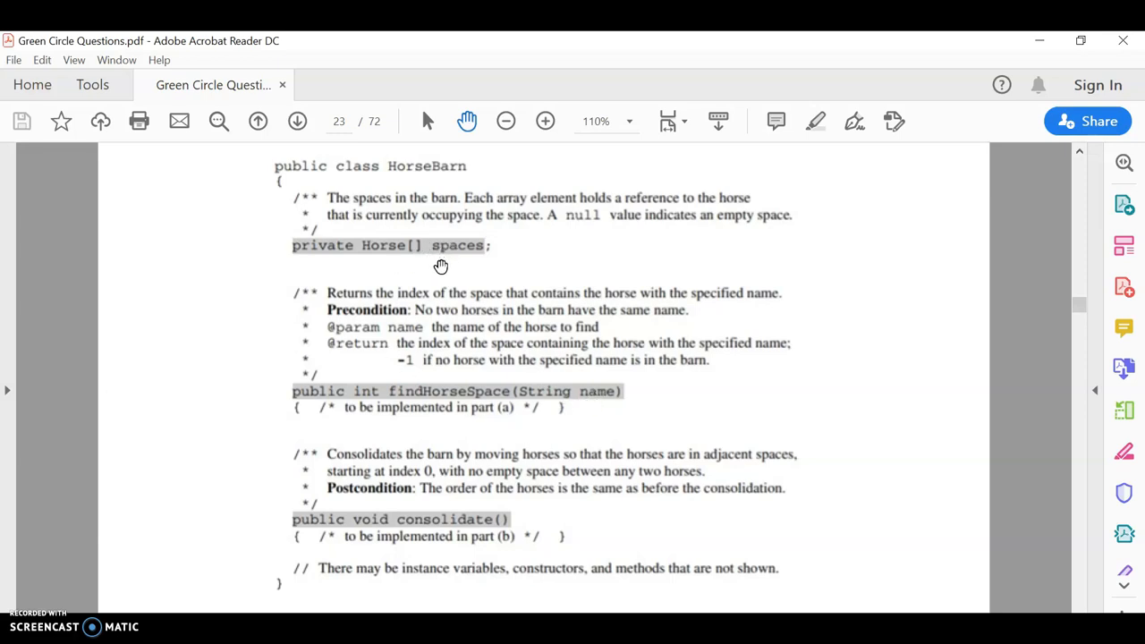
mouse_move(410, 241)
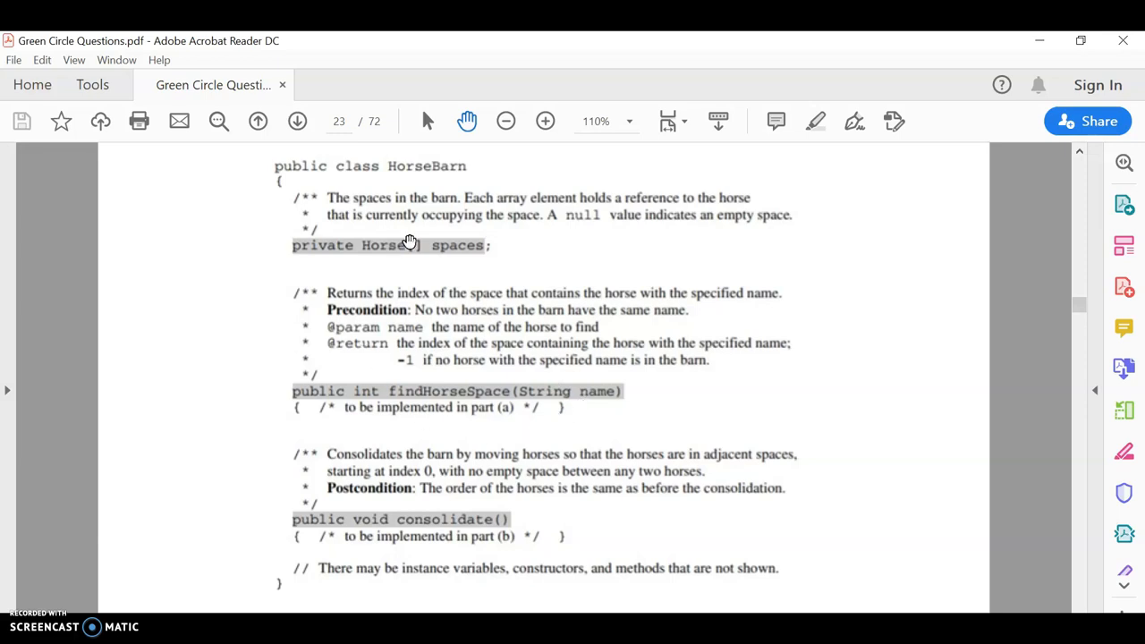
mouse_move(444, 450)
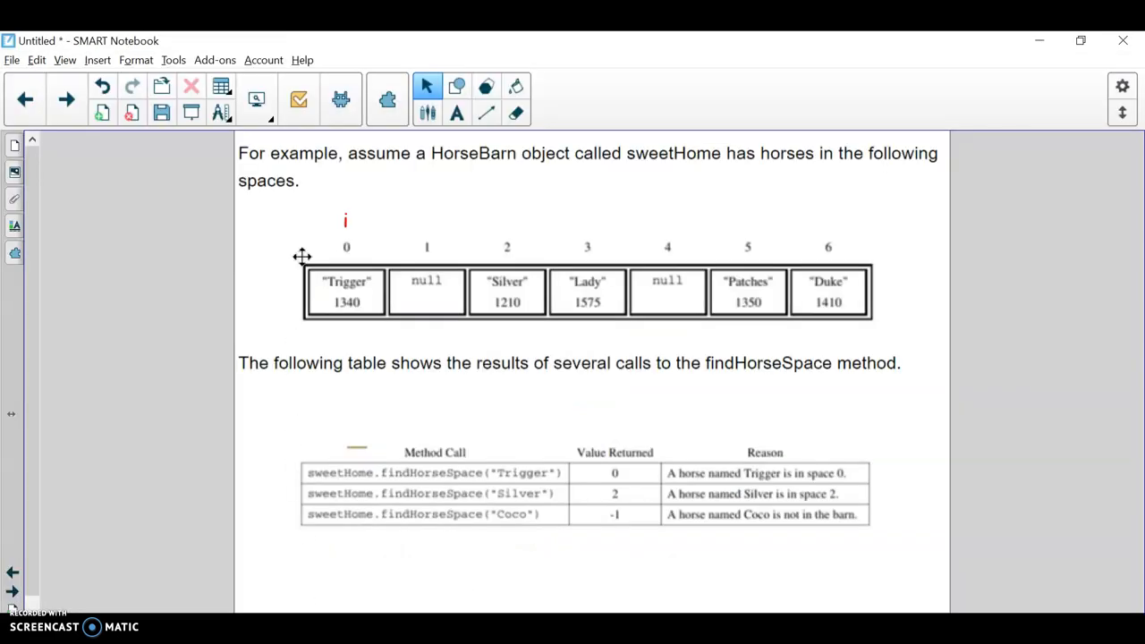
mouse_move(401, 331)
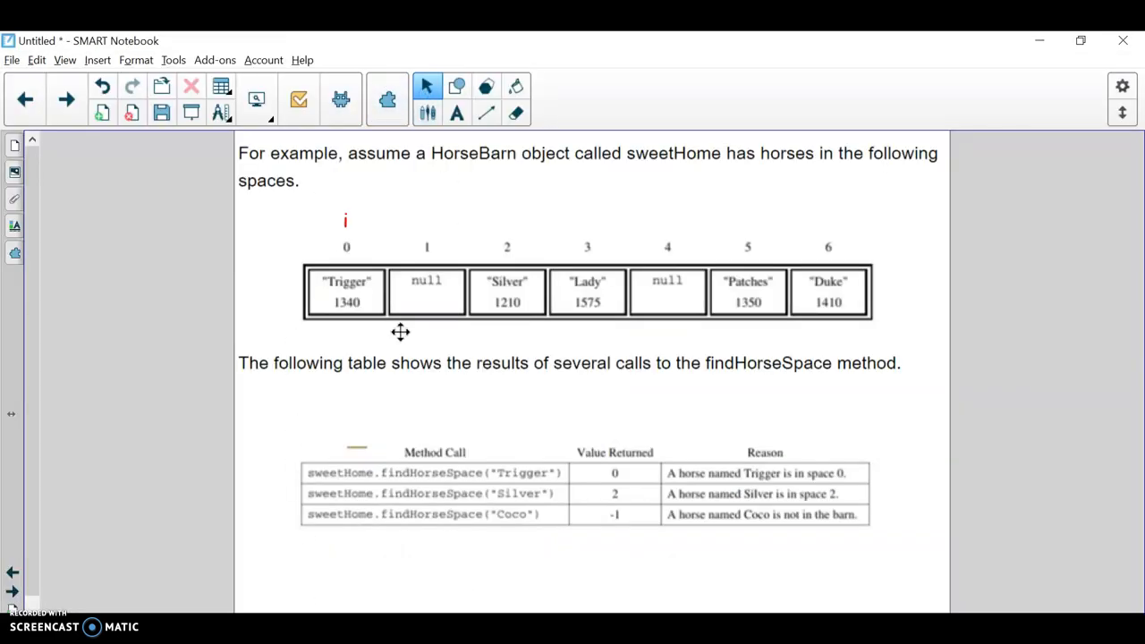
mouse_move(291, 275)
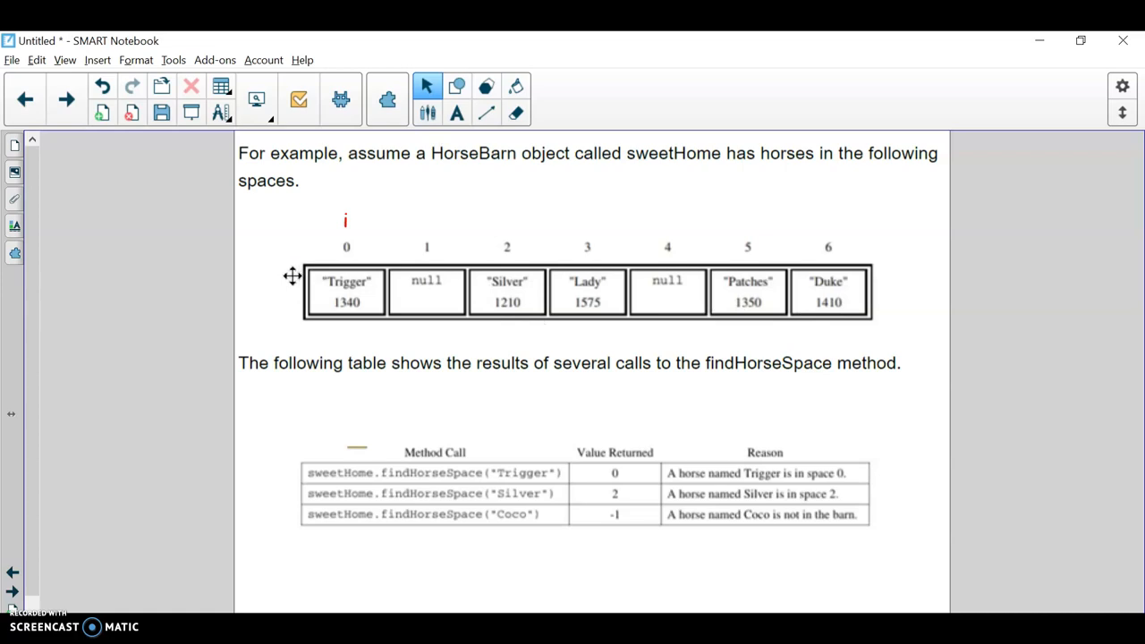
mouse_move(436, 307)
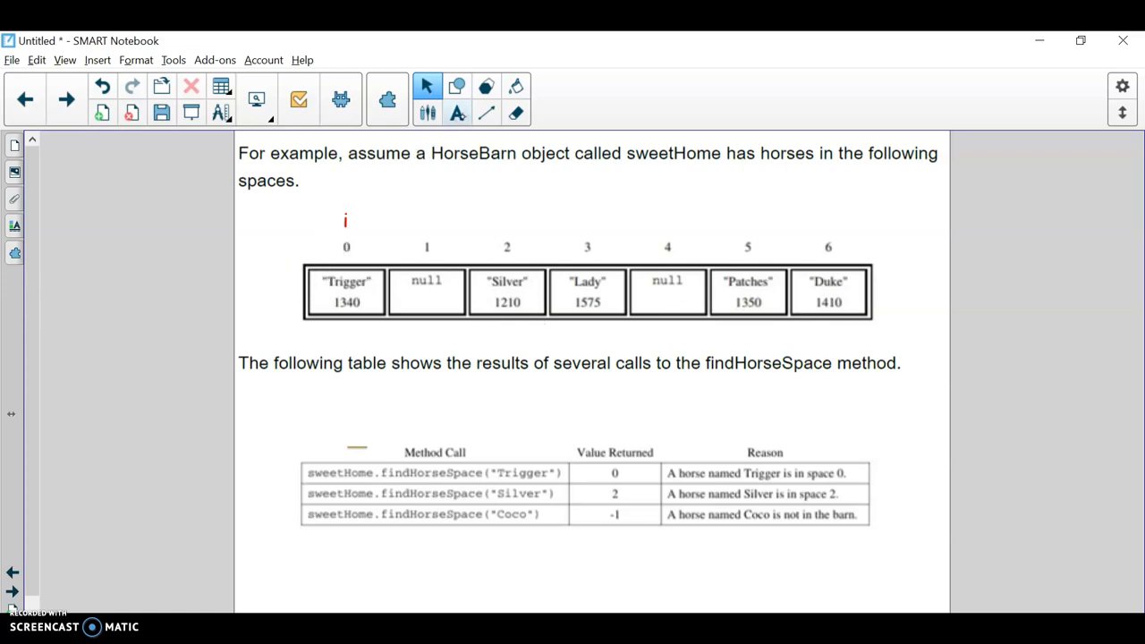
Add a red text label reading "spaces" beside the array's index row
left_click(457, 111)
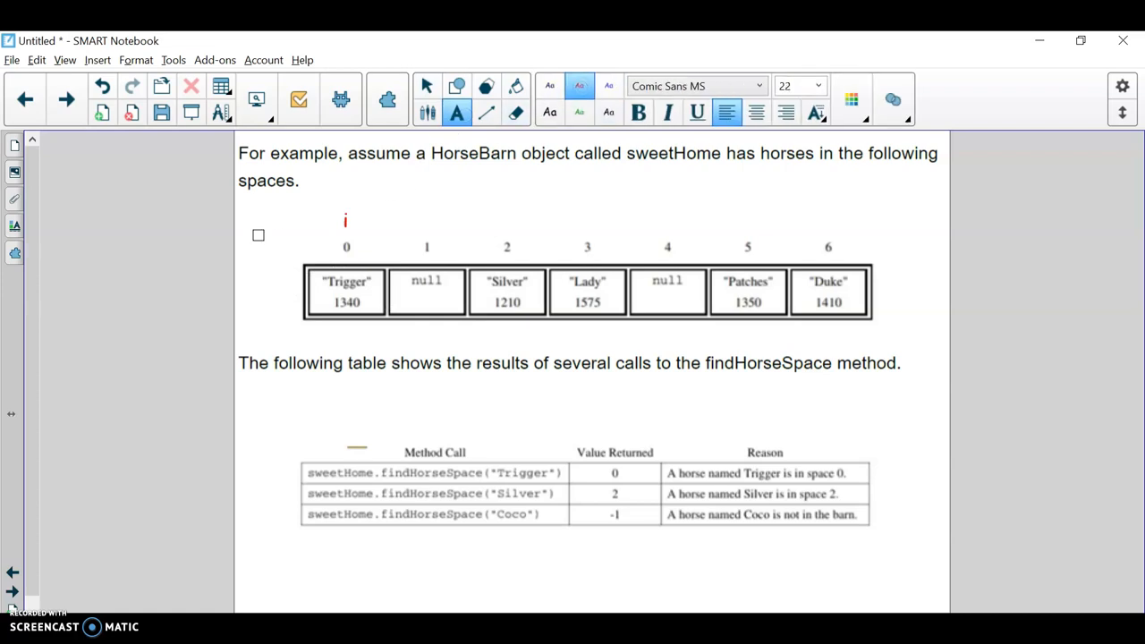
type("spaces")
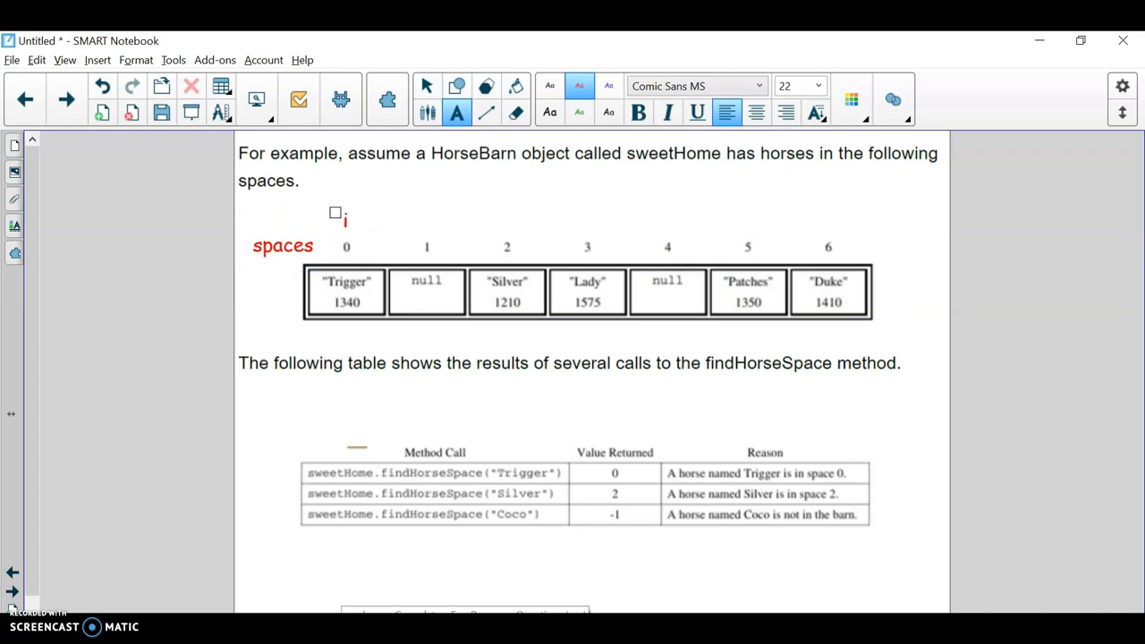
left_click(426, 86)
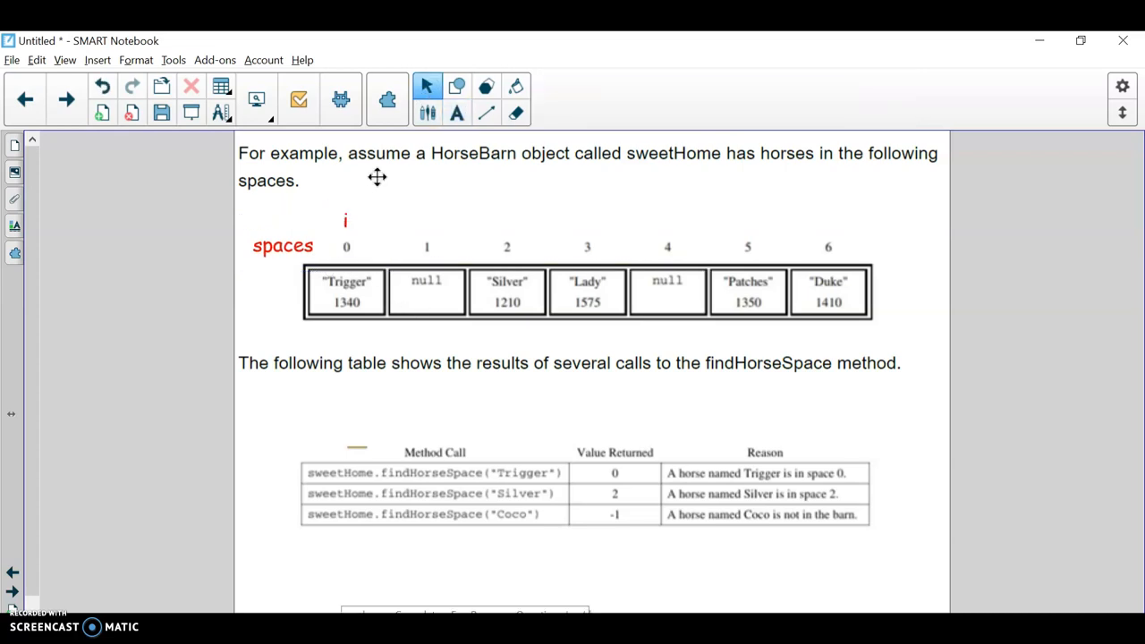
mouse_move(605, 229)
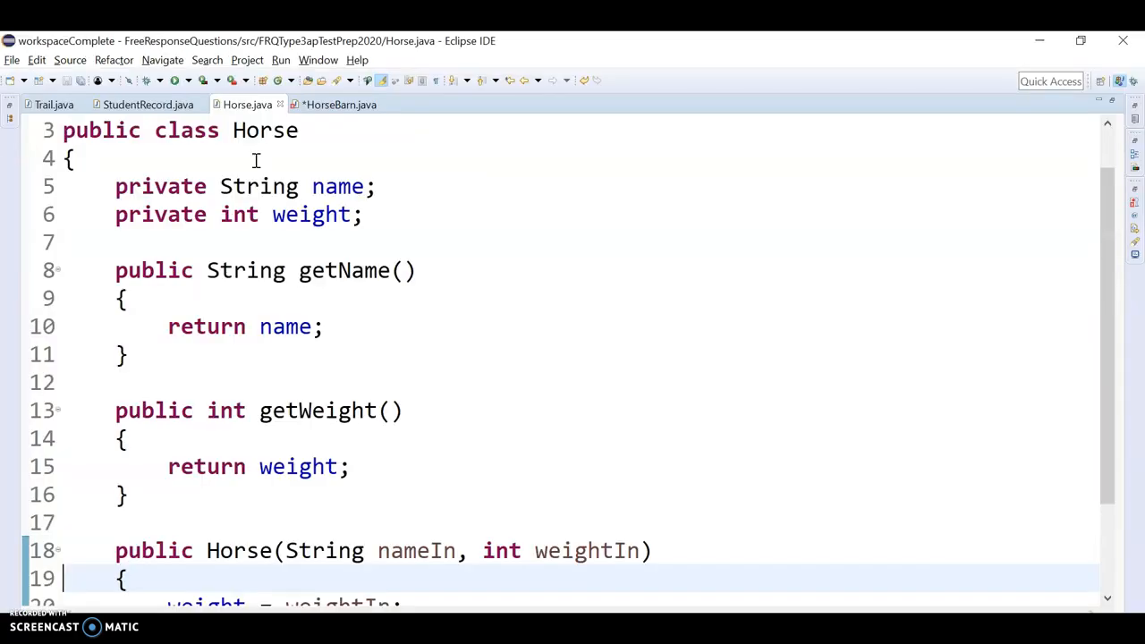
mouse_move(320, 304)
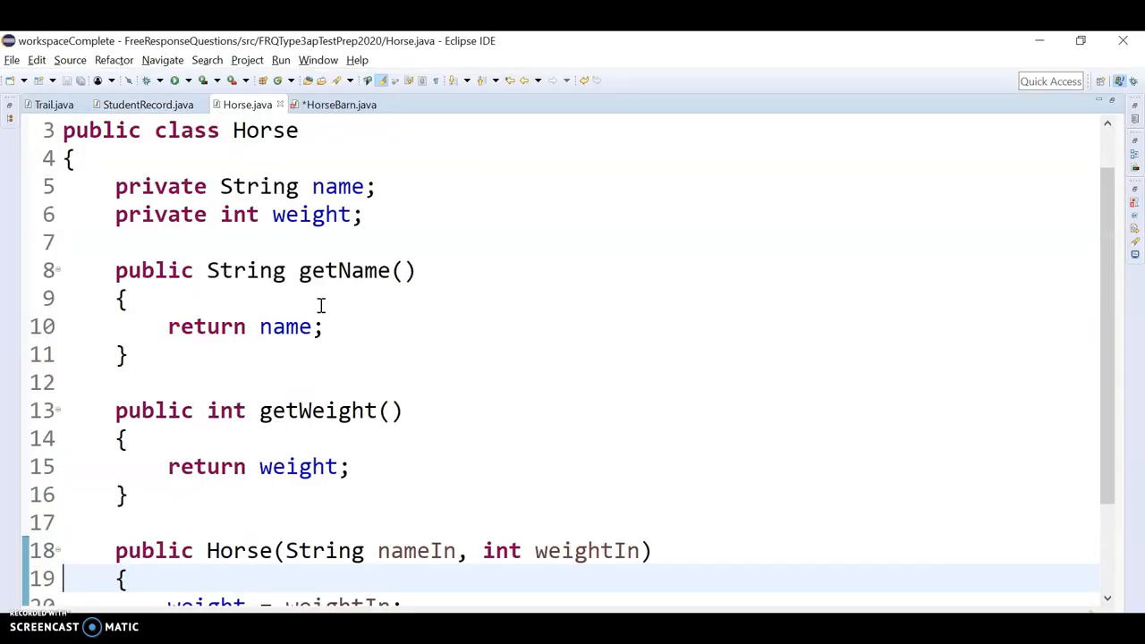
mouse_move(283, 233)
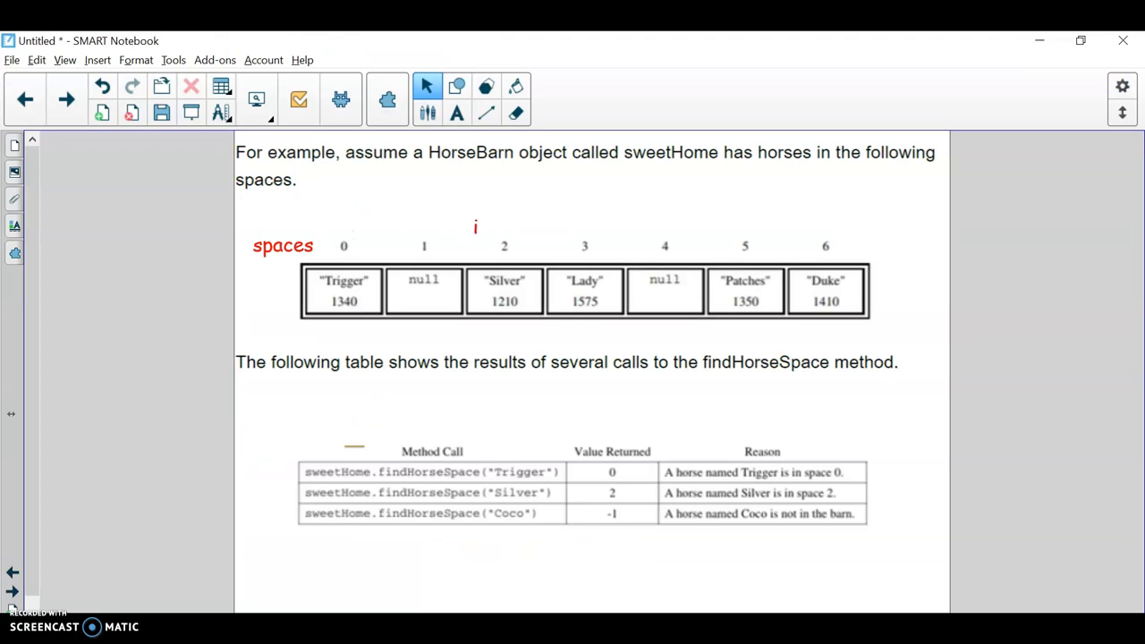
Drag the red i marker across the array indices and back above index 0
left_click_drag(476, 225, 422, 222)
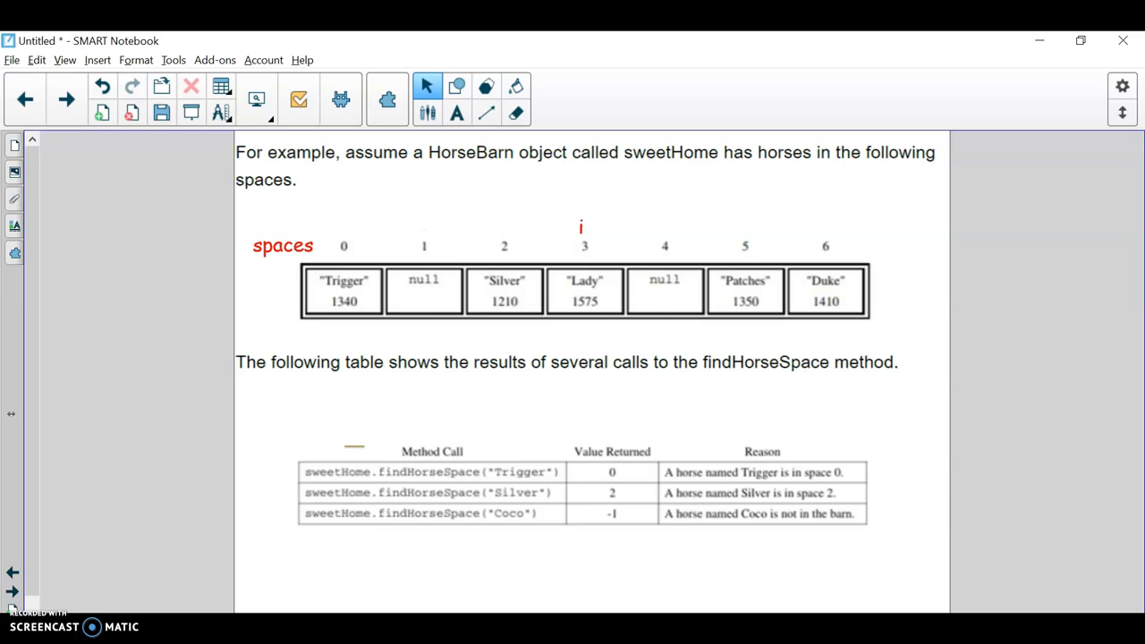
left_click_drag(579, 228, 669, 235)
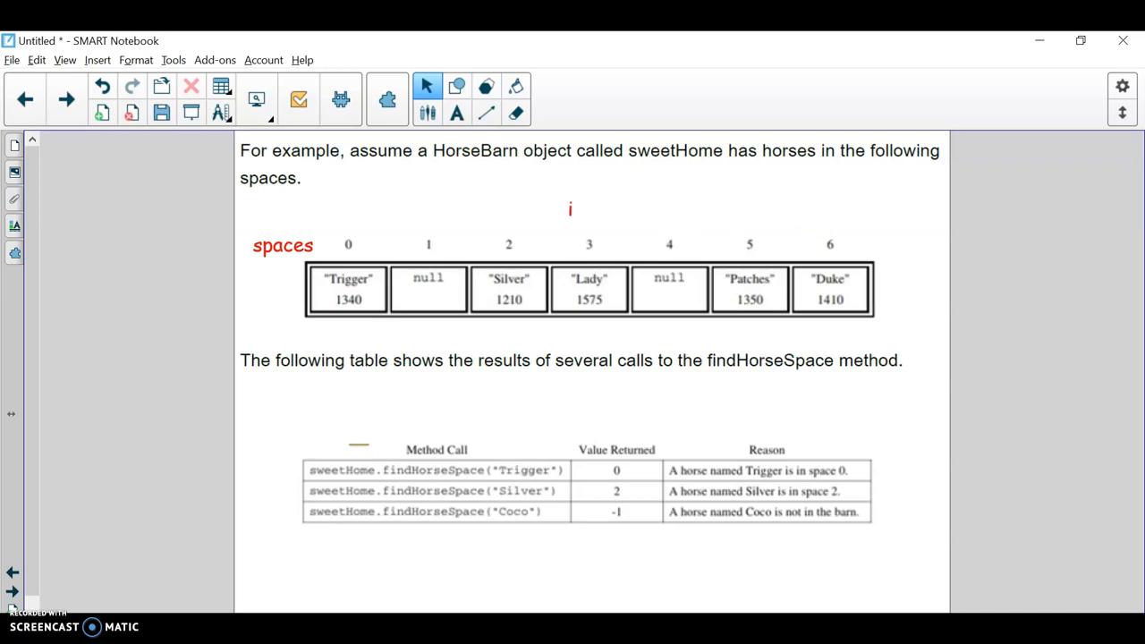
left_click_drag(568, 209, 347, 224)
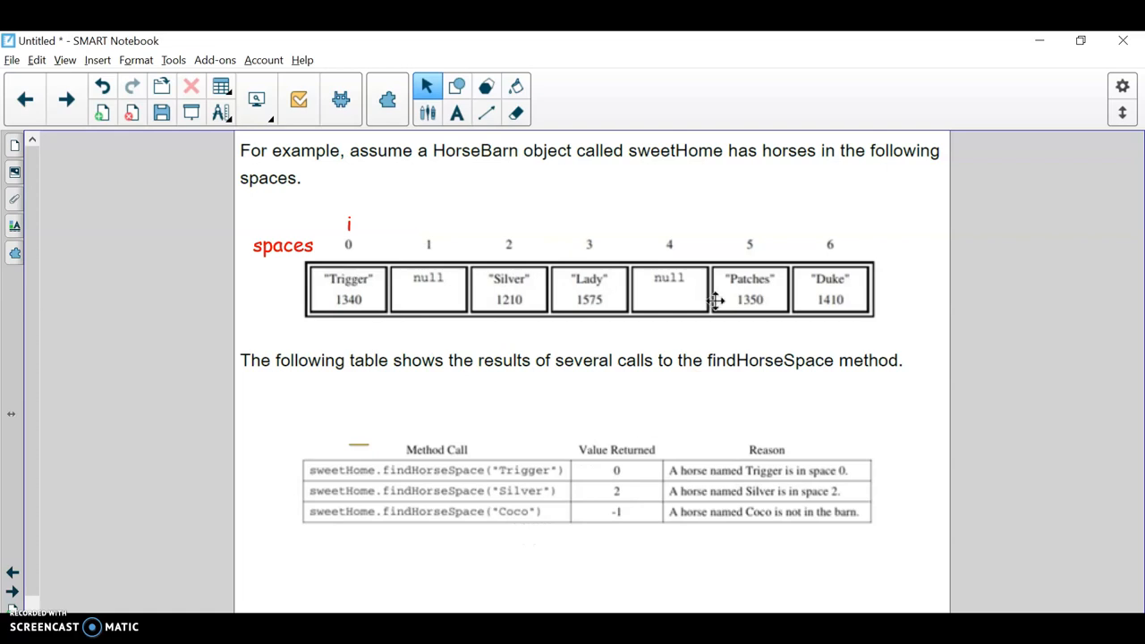
mouse_move(777, 520)
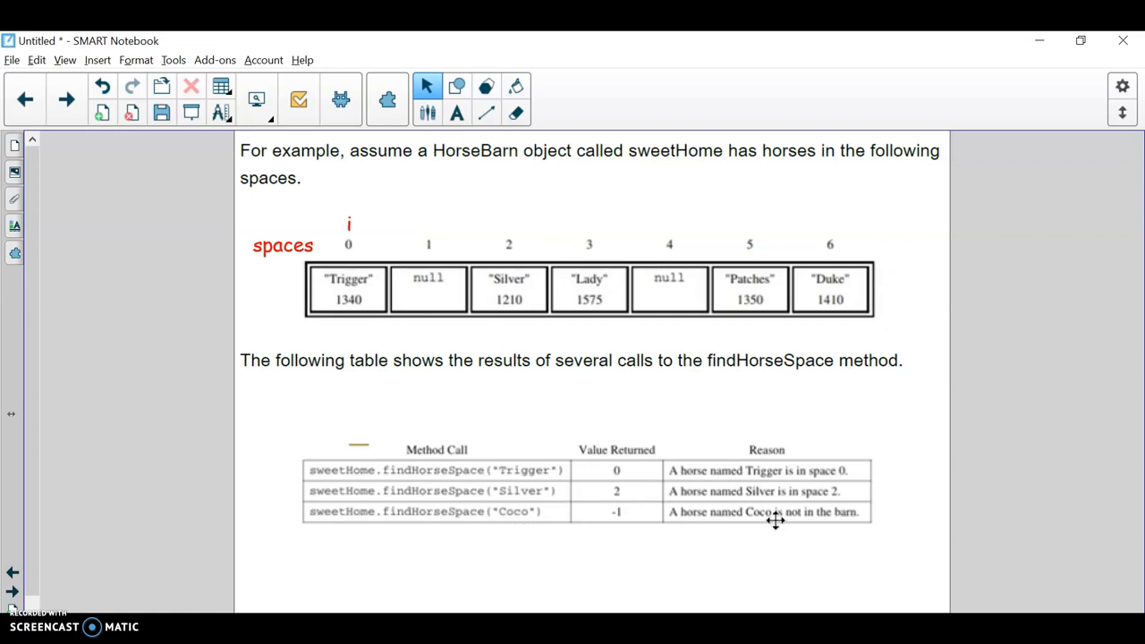
mouse_move(523, 608)
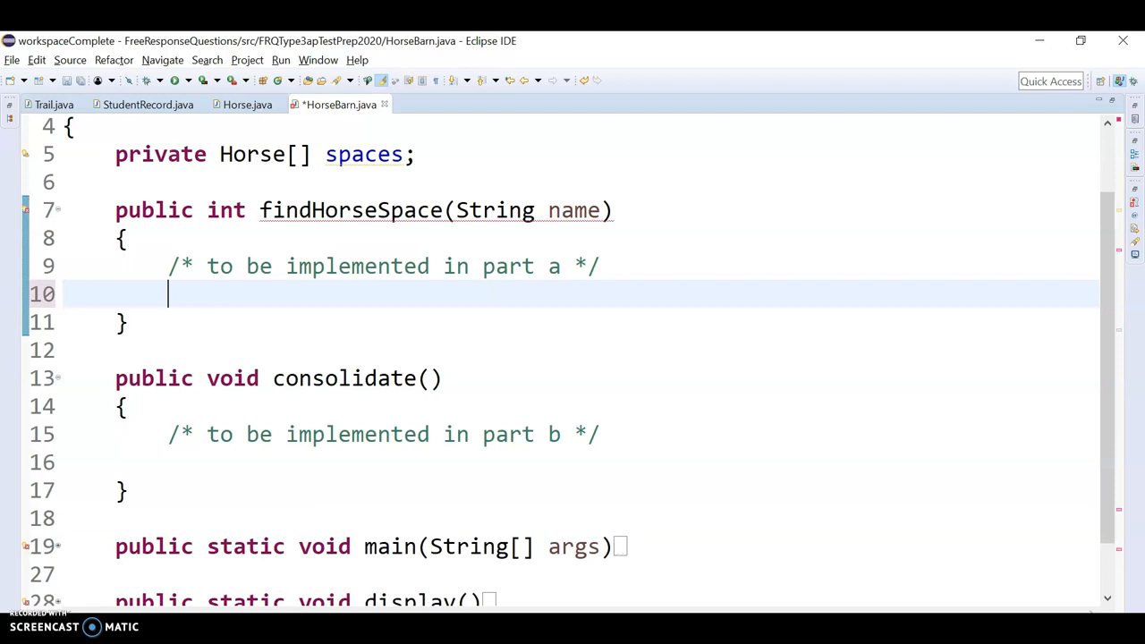
mouse_move(308, 329)
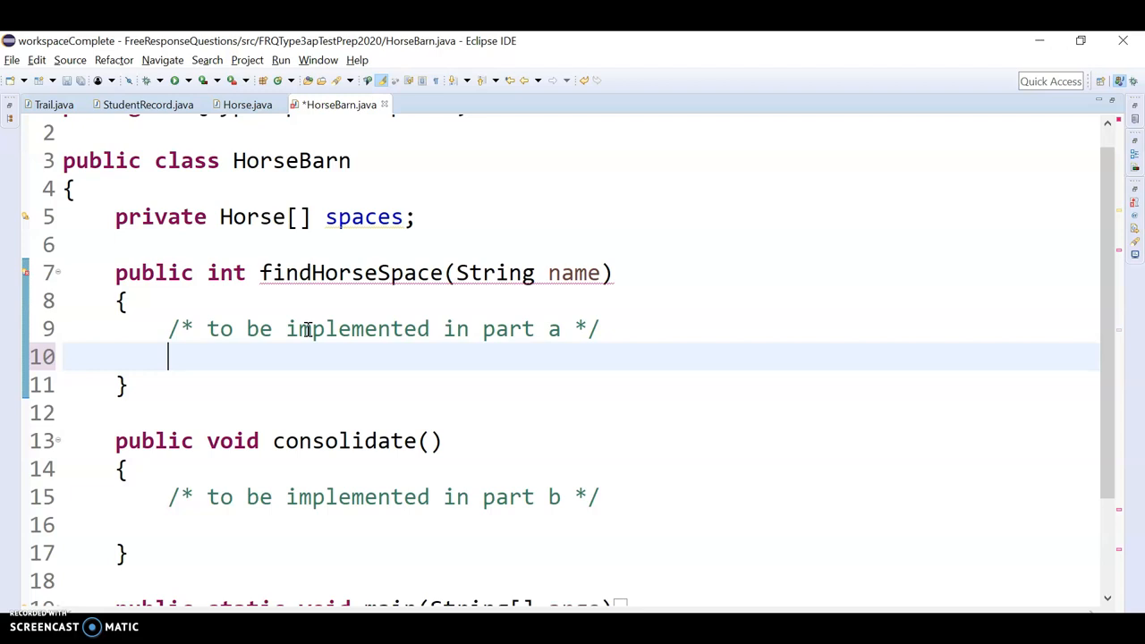
Write for(int i = 0; i < spaces.length; ++i) as the loop header in findHorseSpace
type("for")
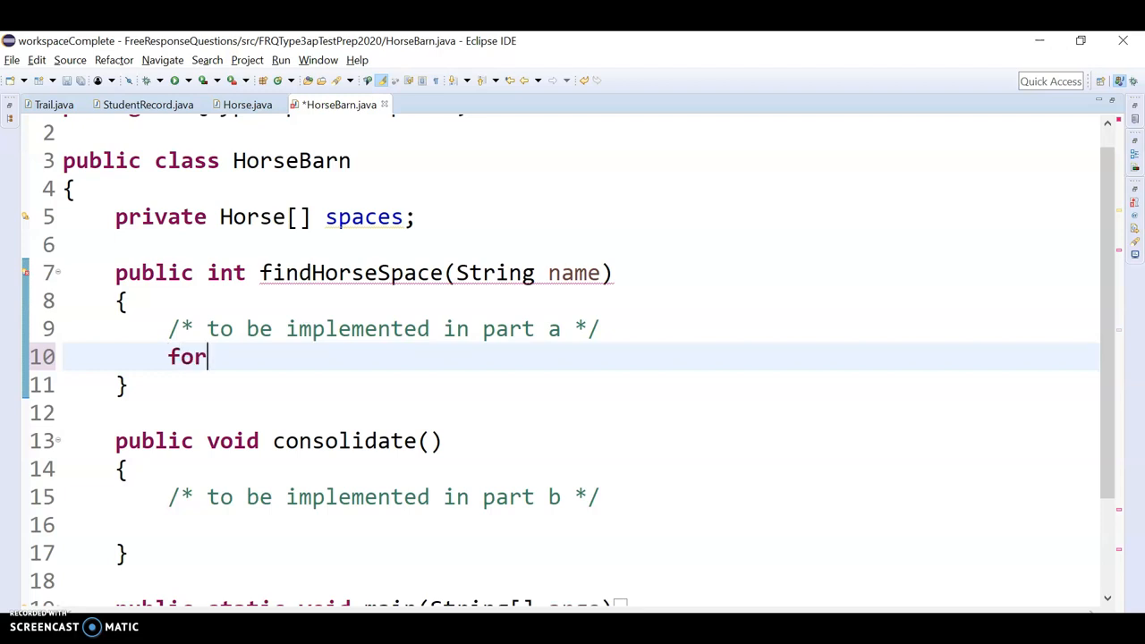
type("(int")
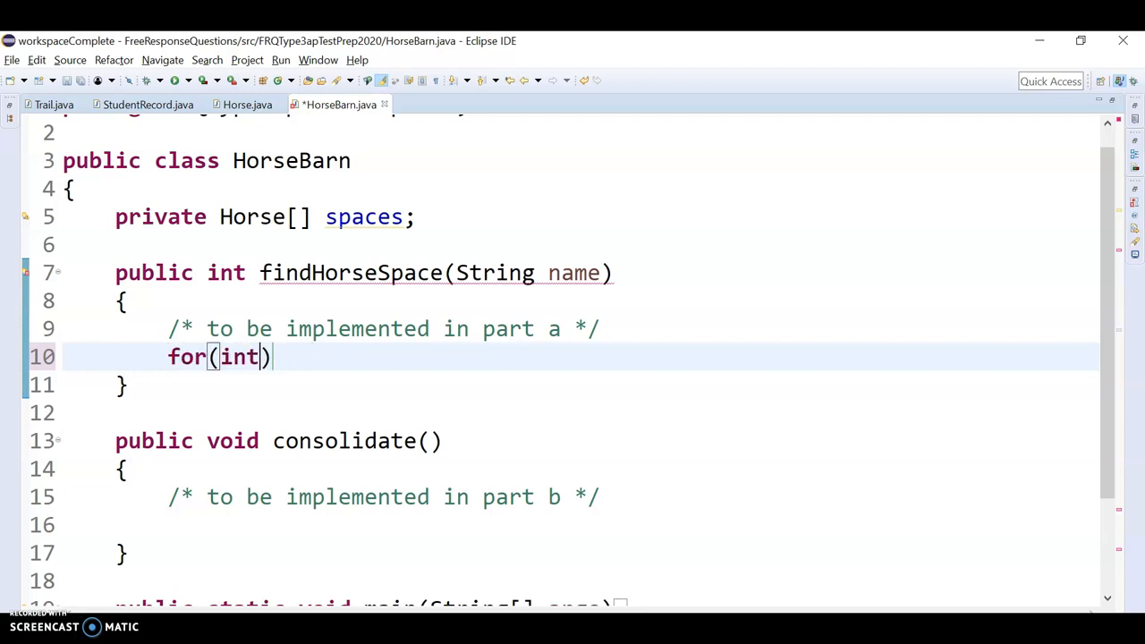
type("i = 0; i <")
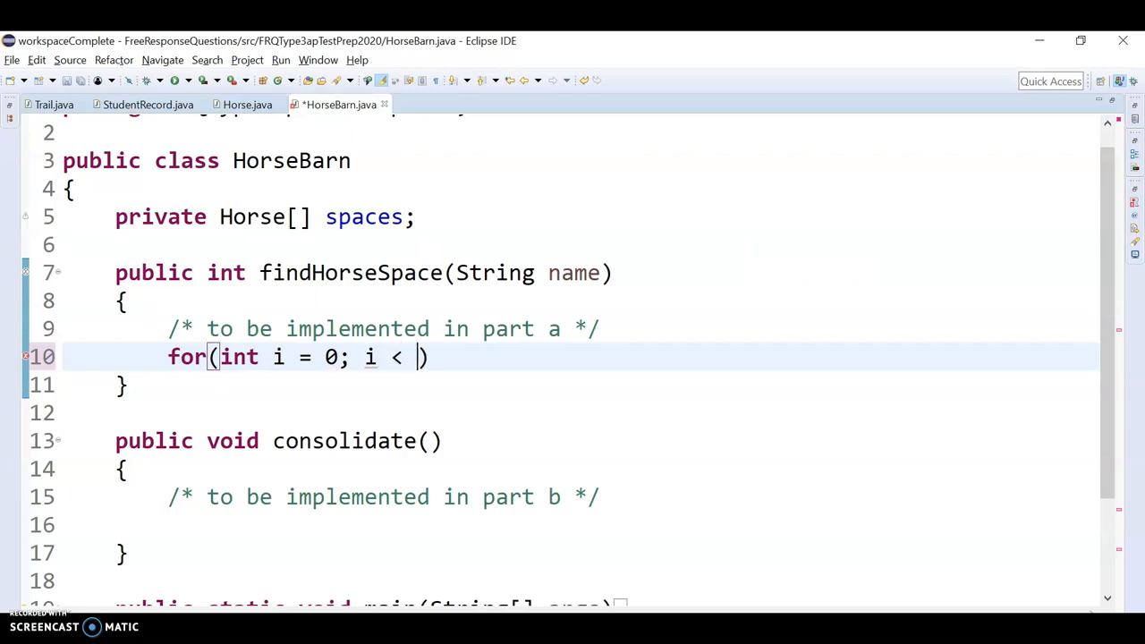
type("spaces.length")
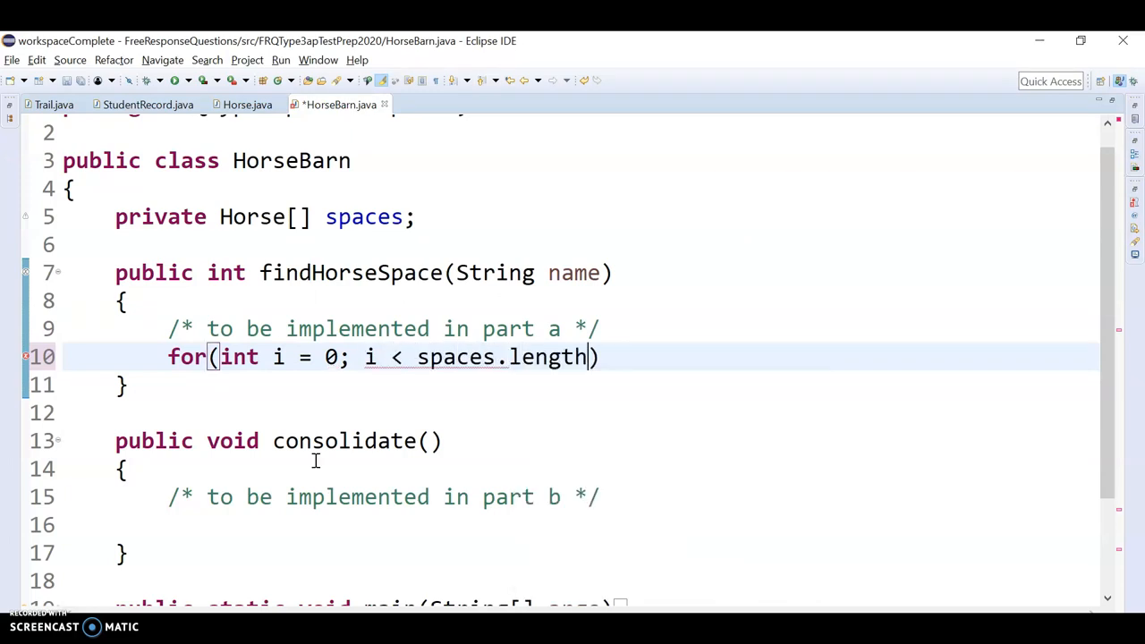
type("; ++i")
type("{")
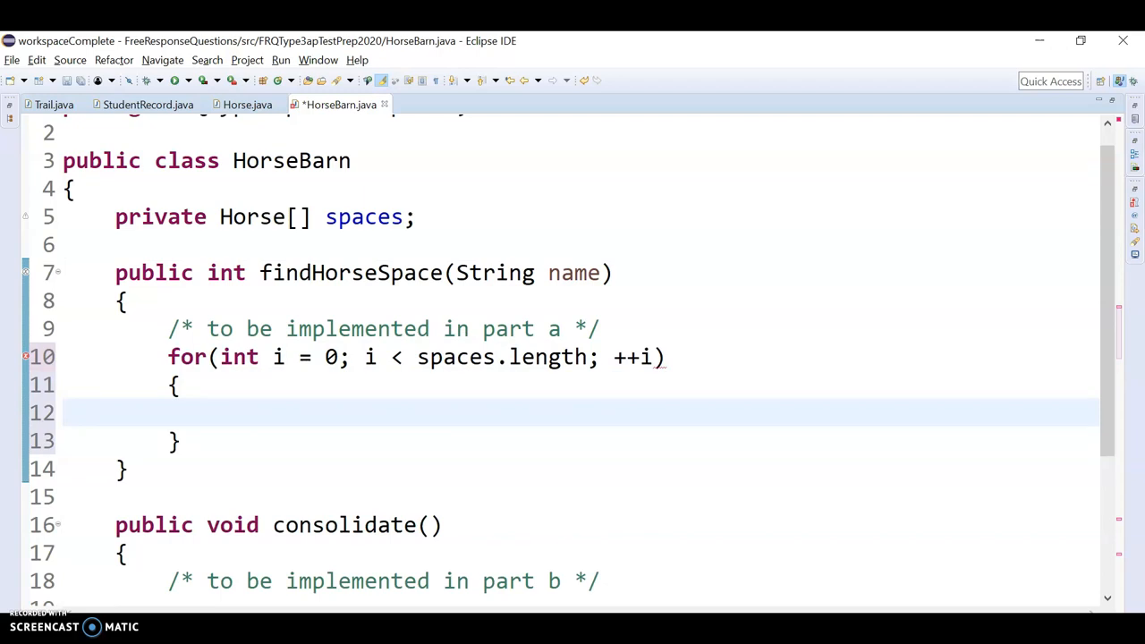
Declare Horse horse = spaces[i]; as the first line of the loop body
type("H")
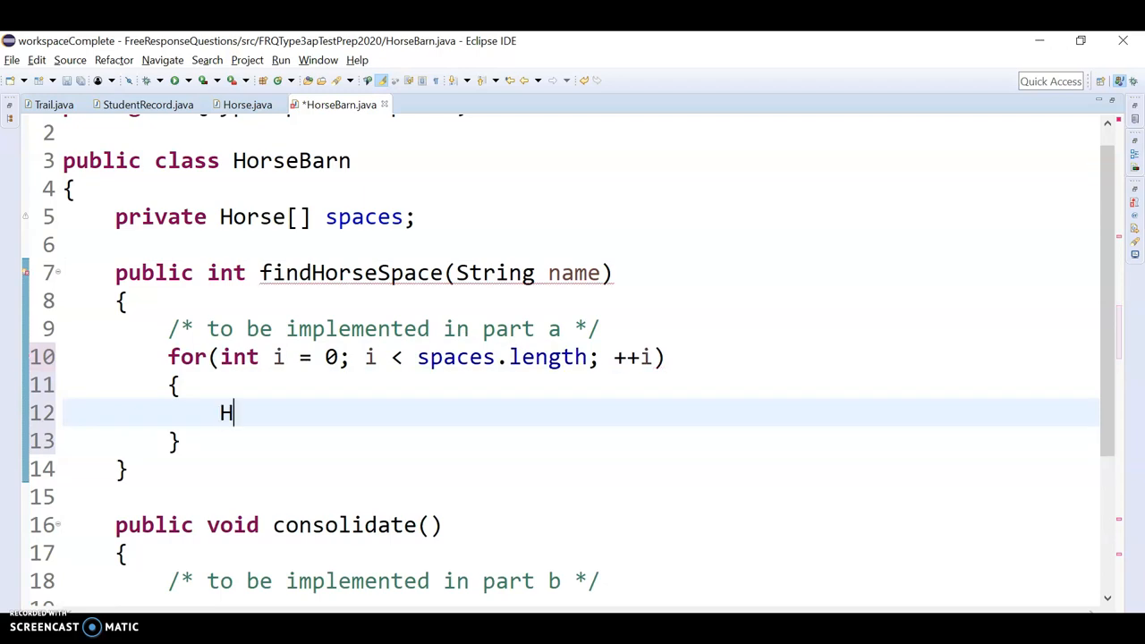
type("orse ho")
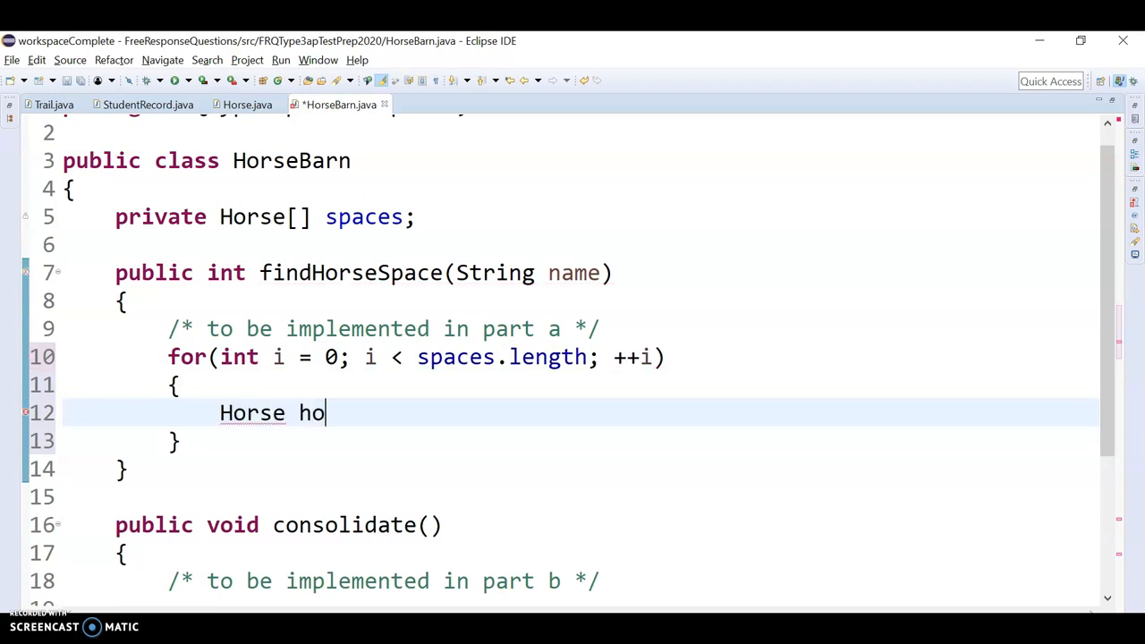
type("rse =")
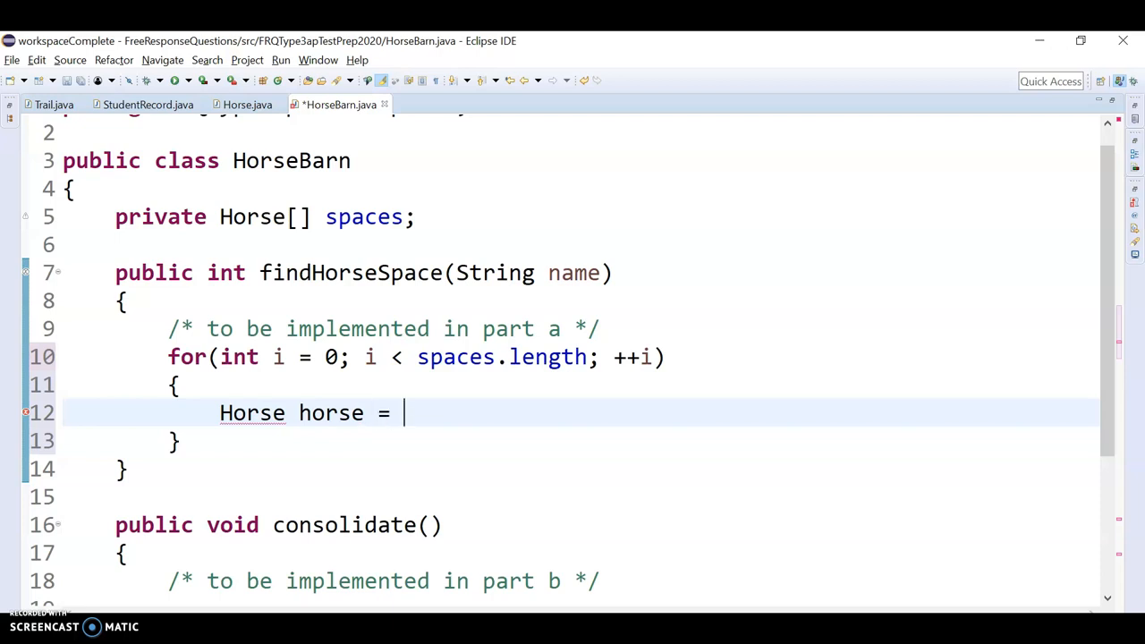
type("spaces[i]")
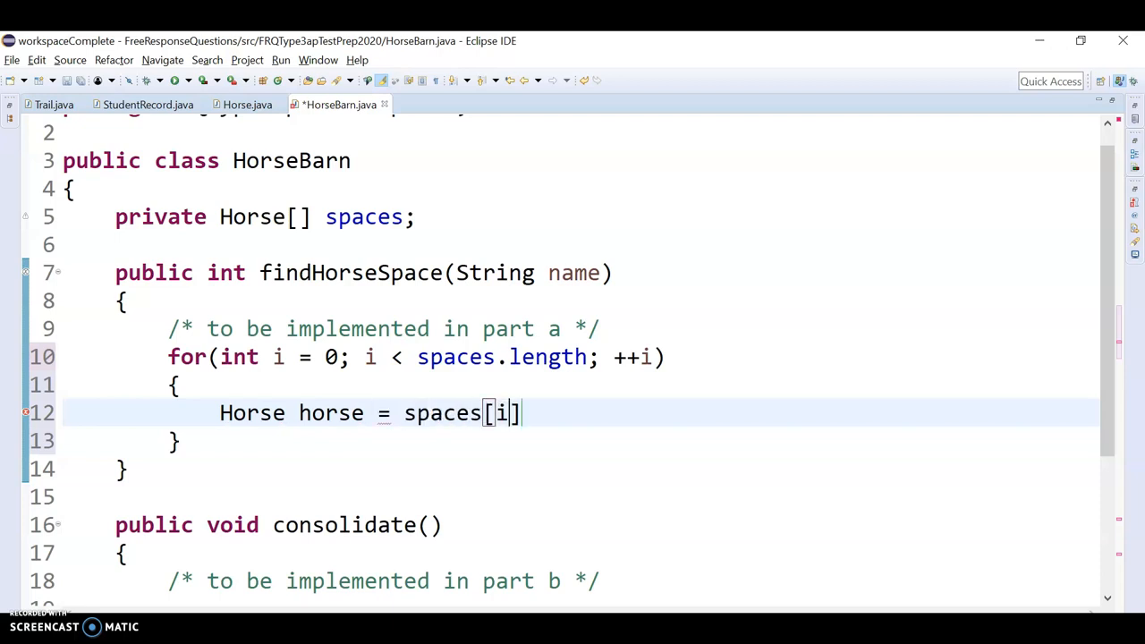
type(";")
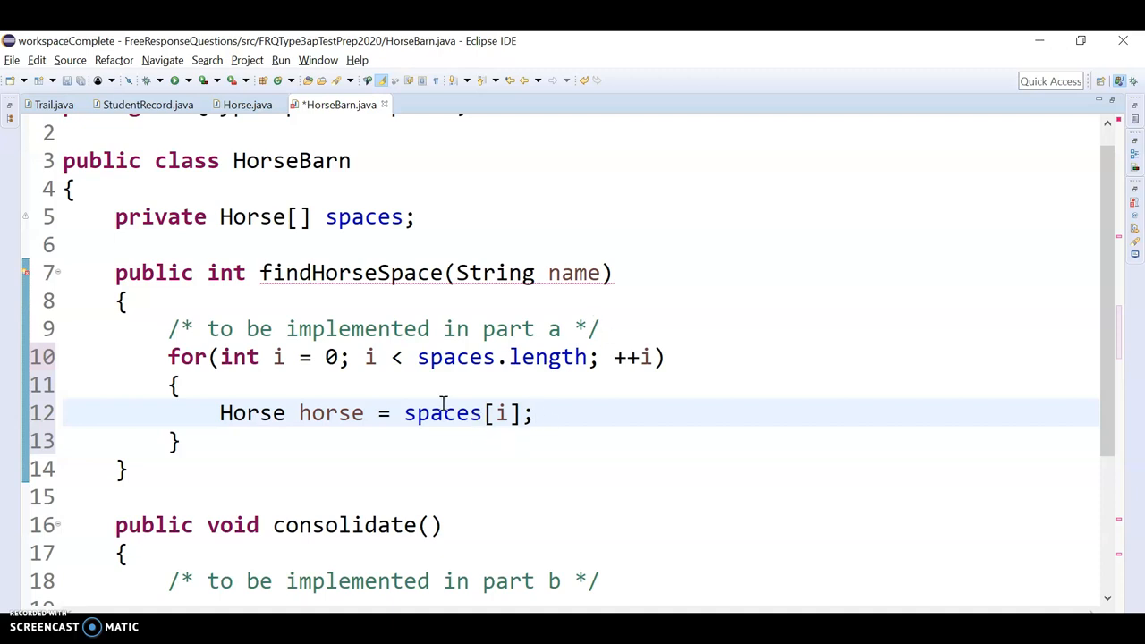
mouse_move(564, 412)
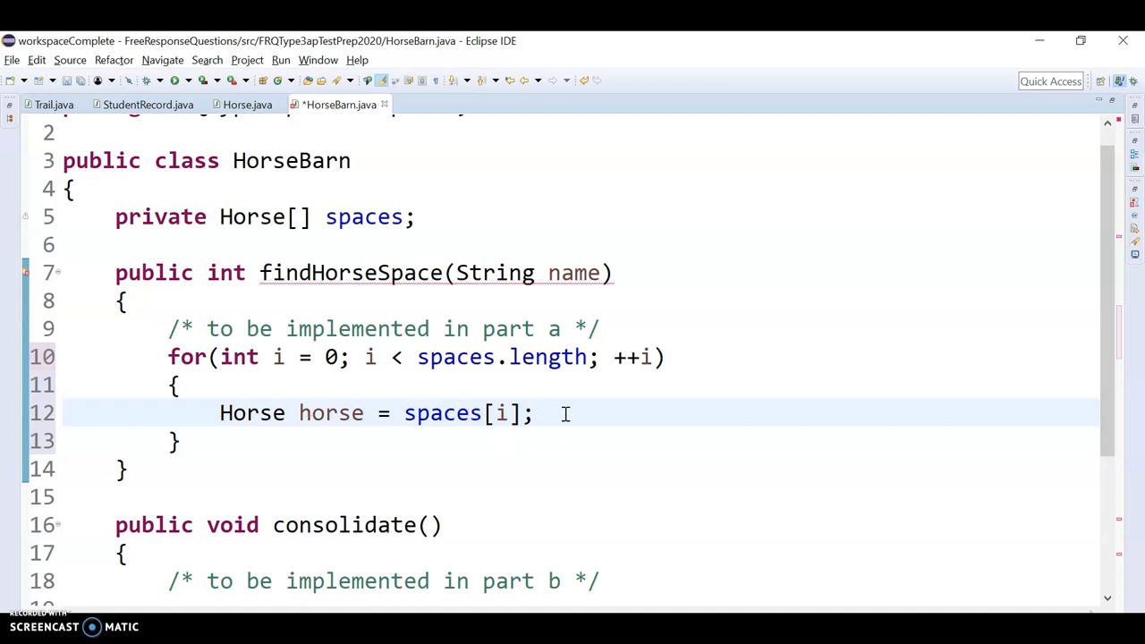
Add if(horse.equals(name)) below it, then switch to Horse.java to check its methods
double_click(331, 412)
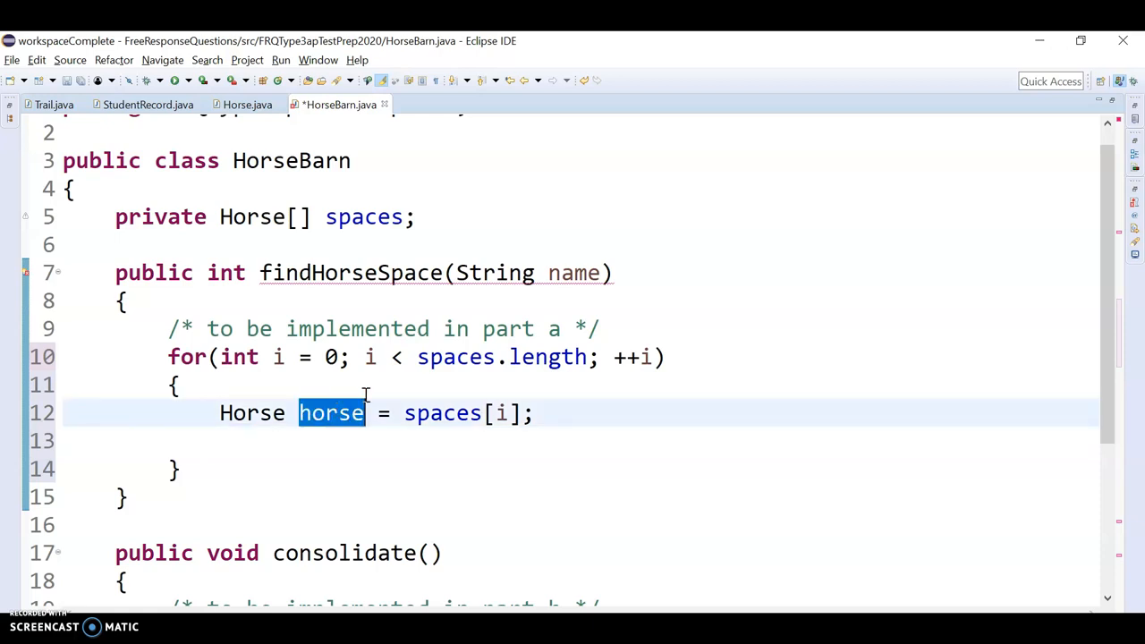
double_click(572, 272)
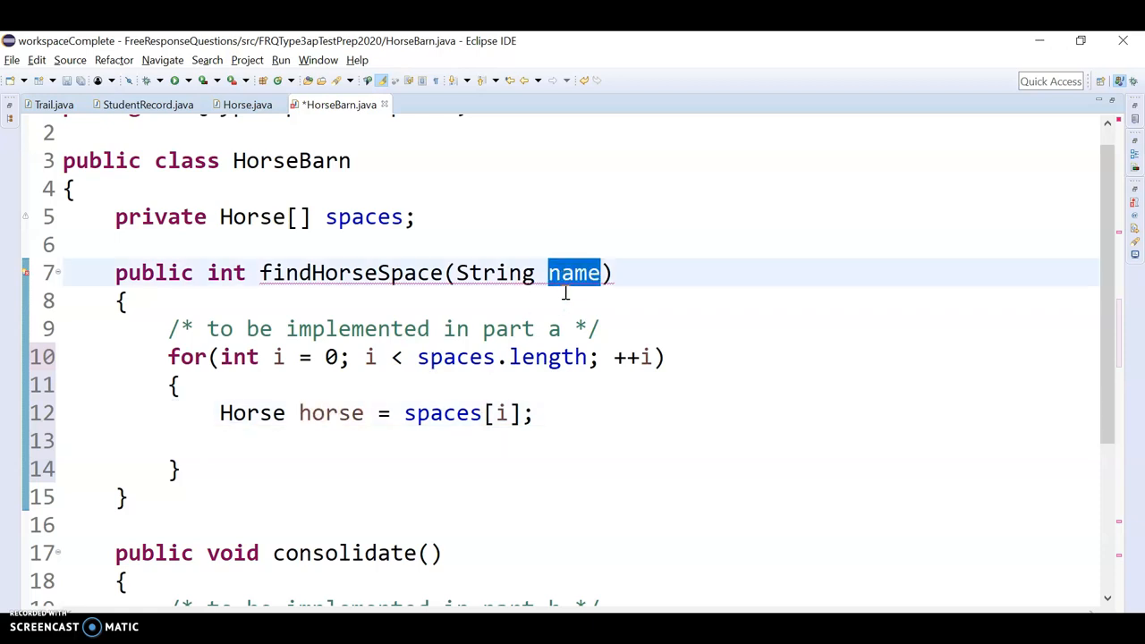
type("if")
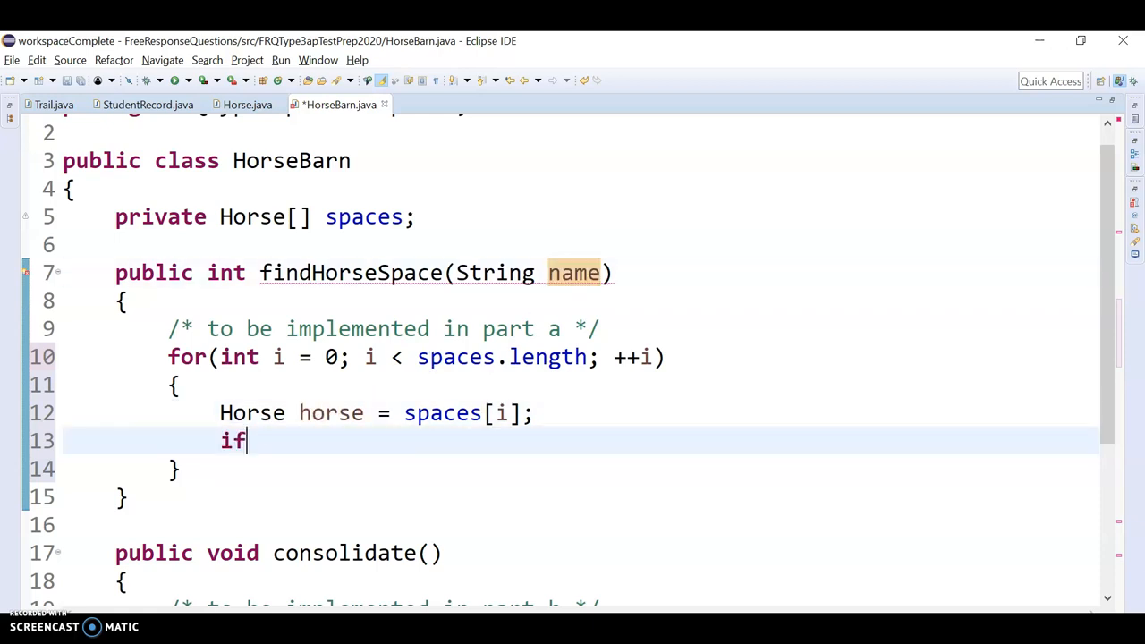
type("(hro")
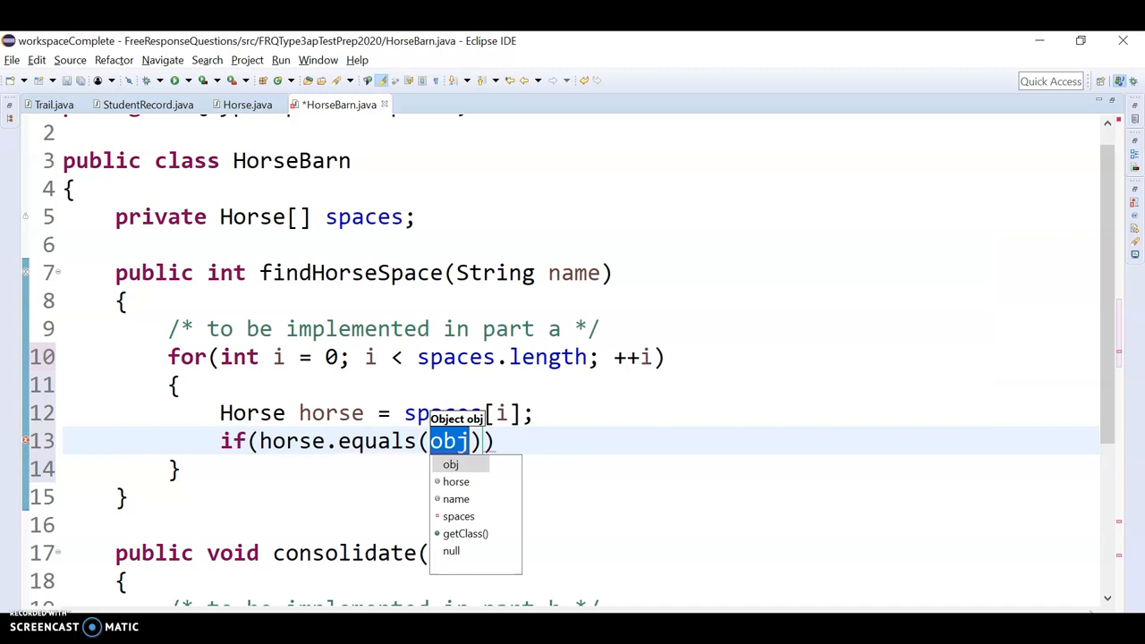
double_click(455, 499)
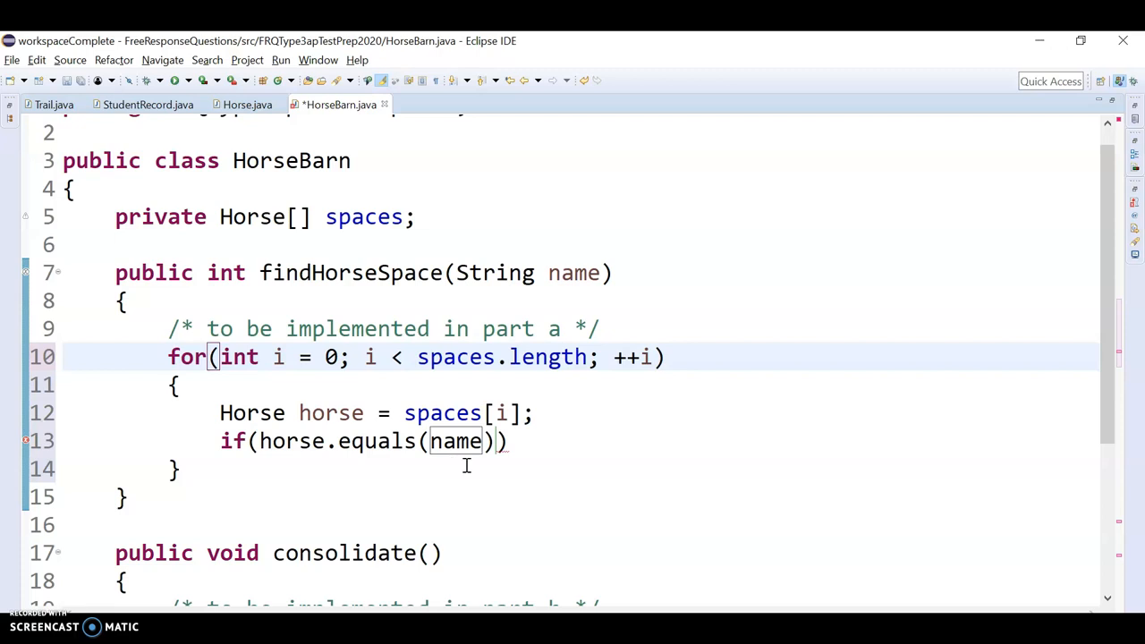
mouse_move(415, 465)
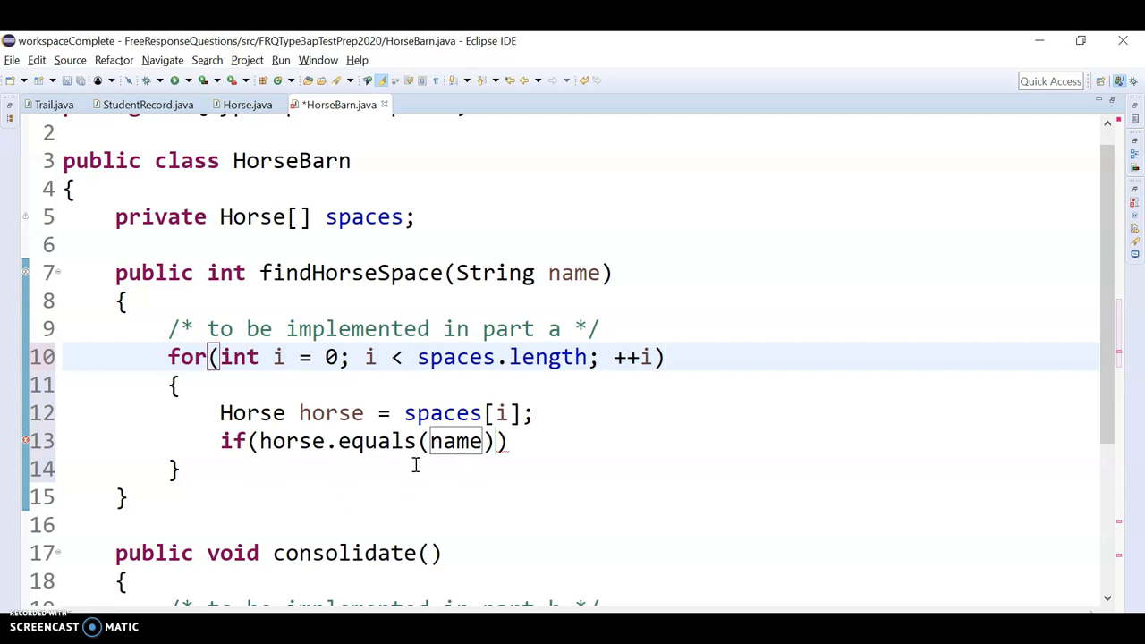
left_click(666, 358)
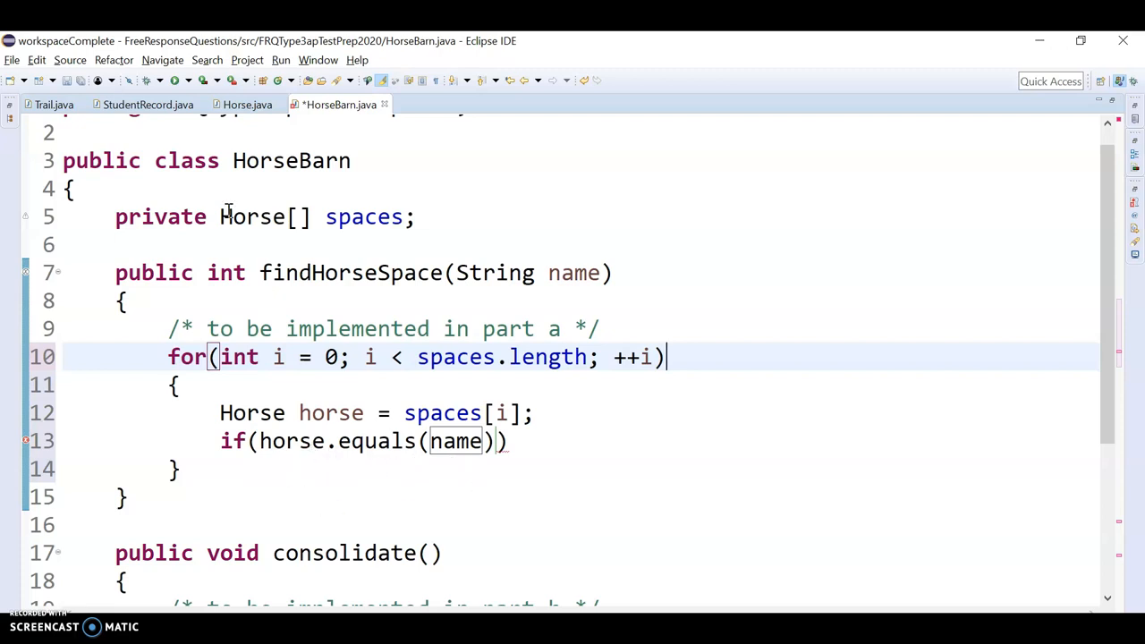
left_click(247, 104)
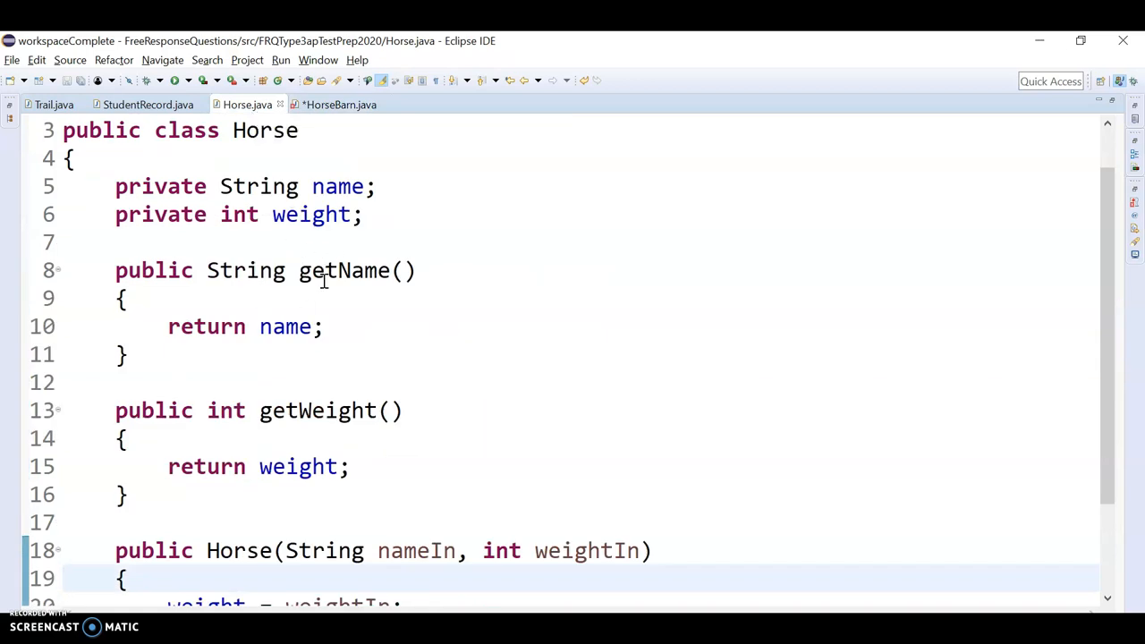
Check the private name field in Horse and return to HorseBarn.java to use getName()
double_click(337, 186)
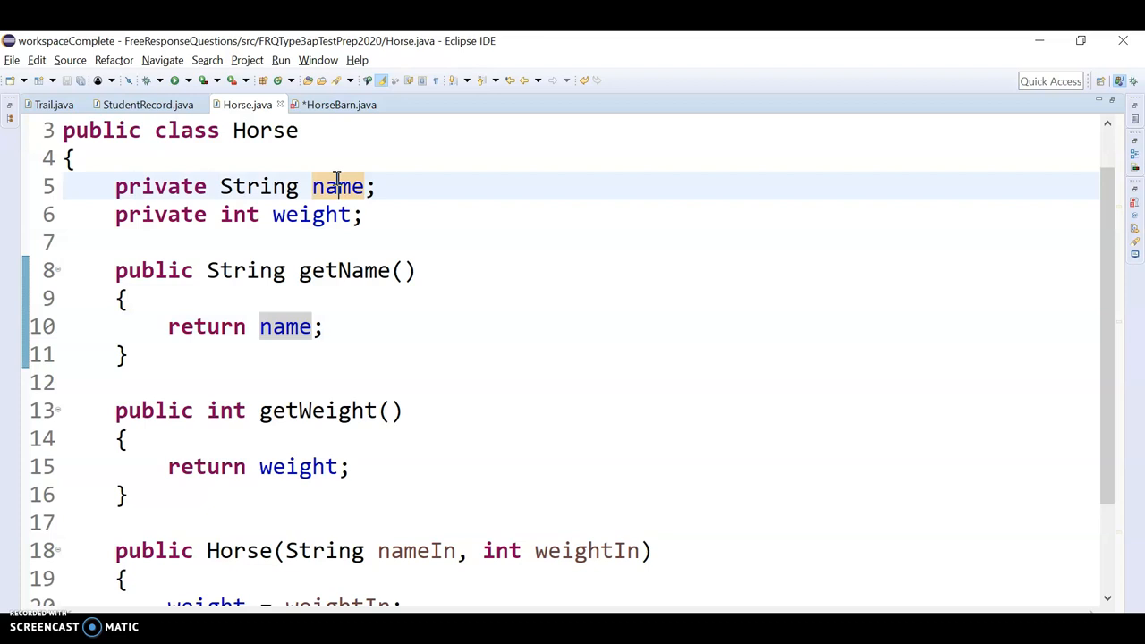
left_click(338, 103)
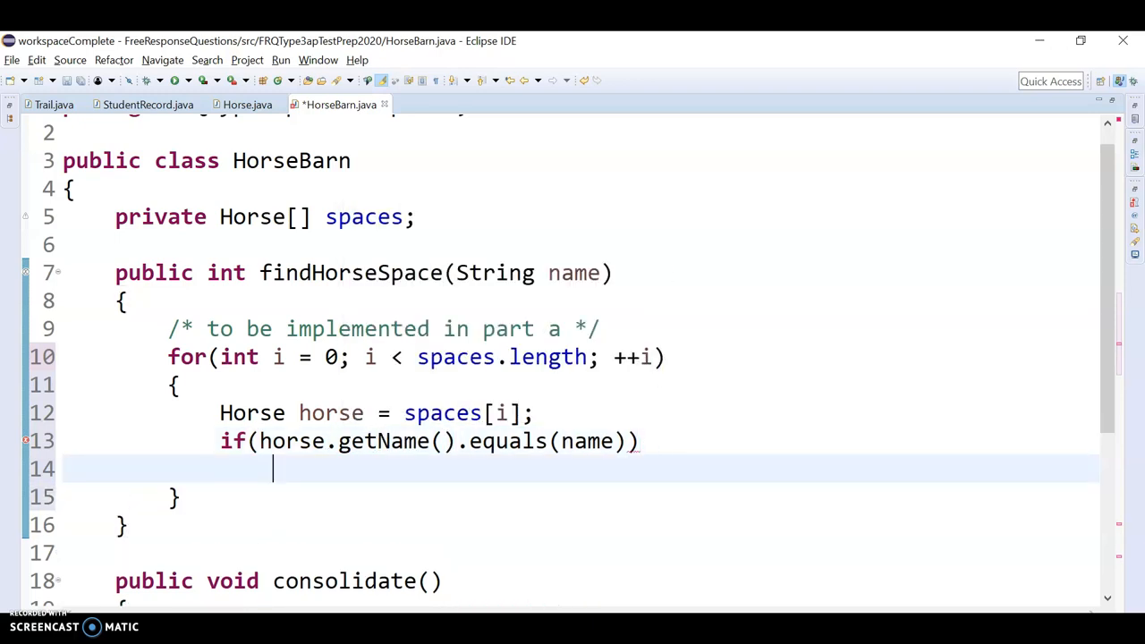
Return i inside the if block and return -1; after the for loop
type("{")
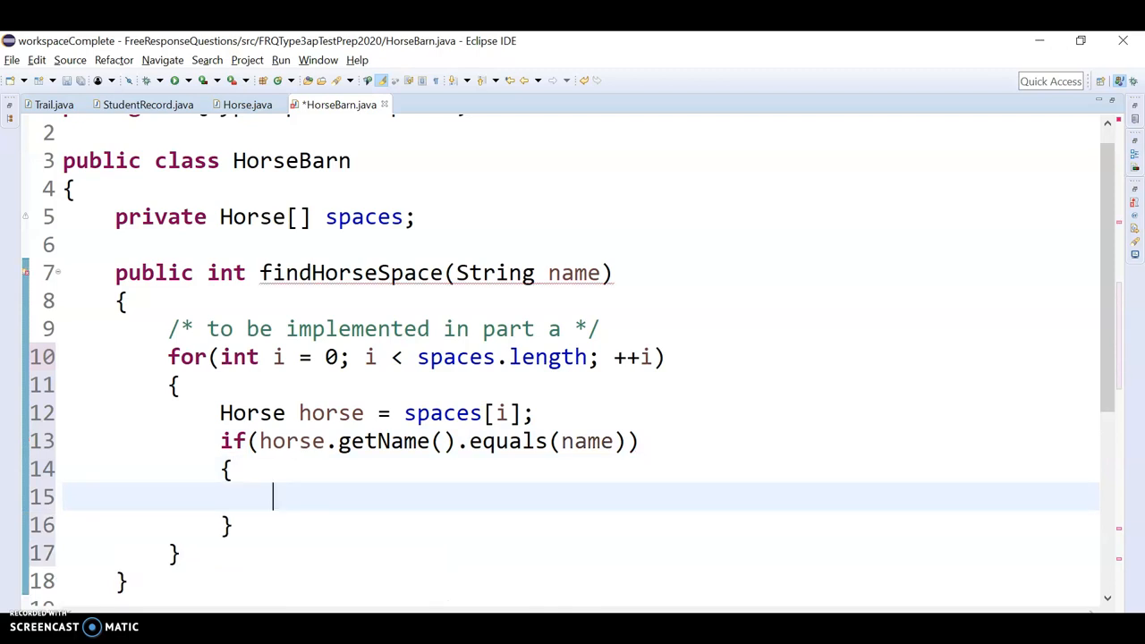
type("return i")
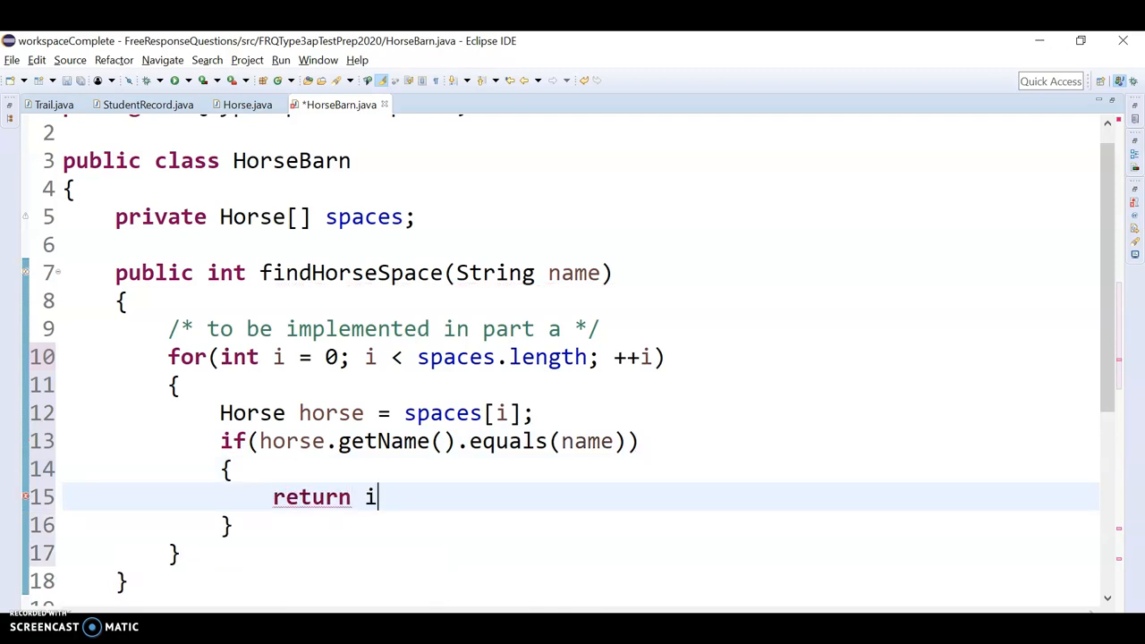
type(";")
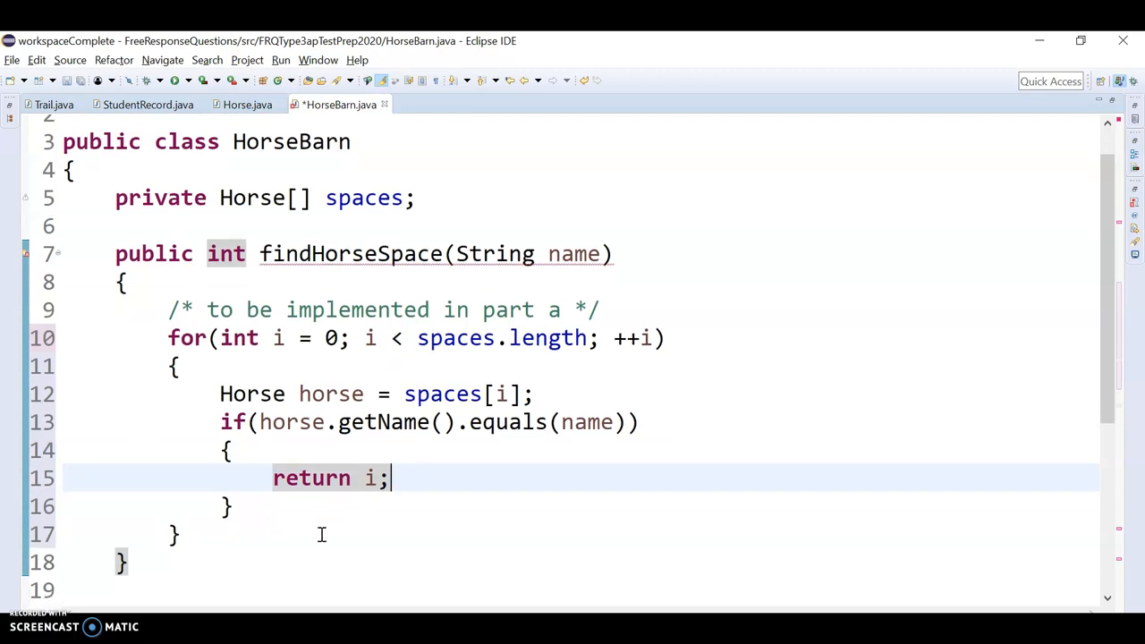
scroll("down", 3)
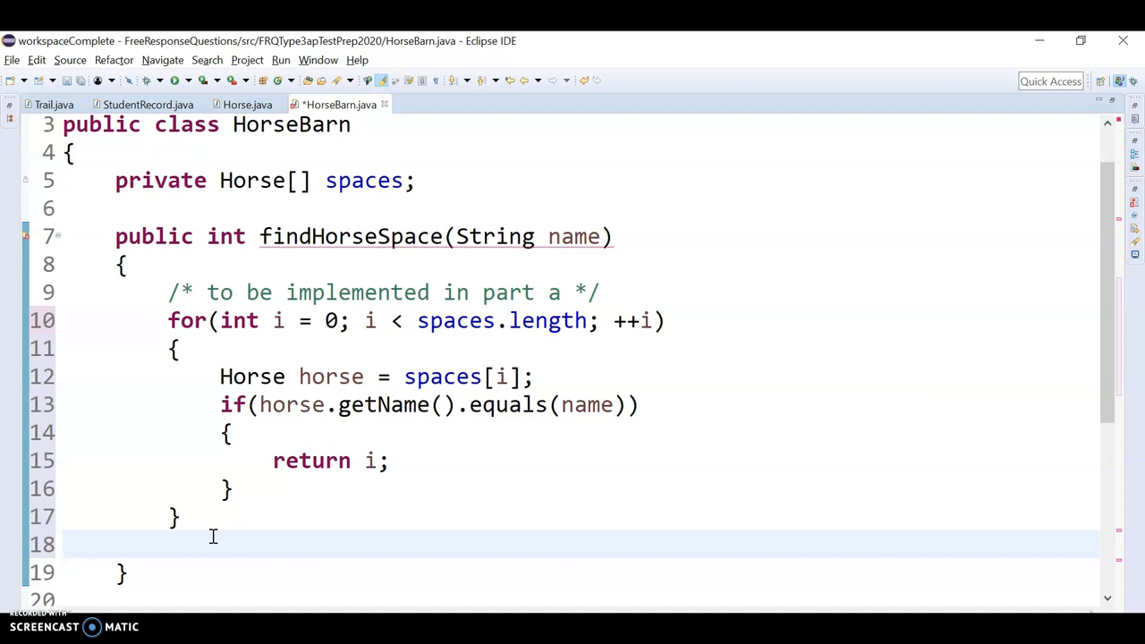
type("return -1")
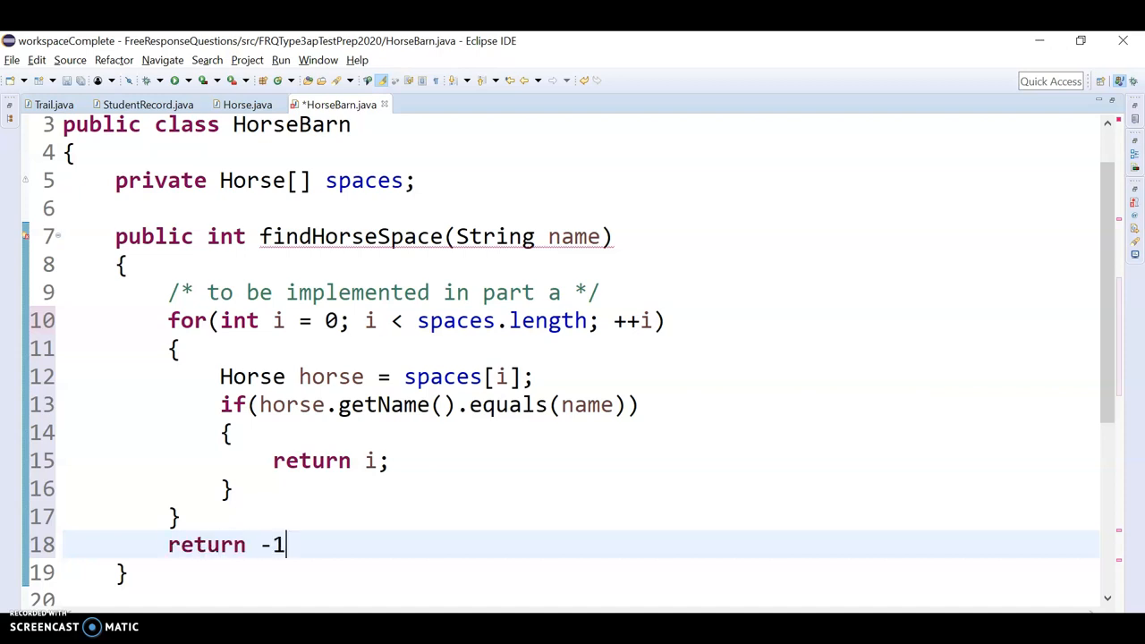
type(";")
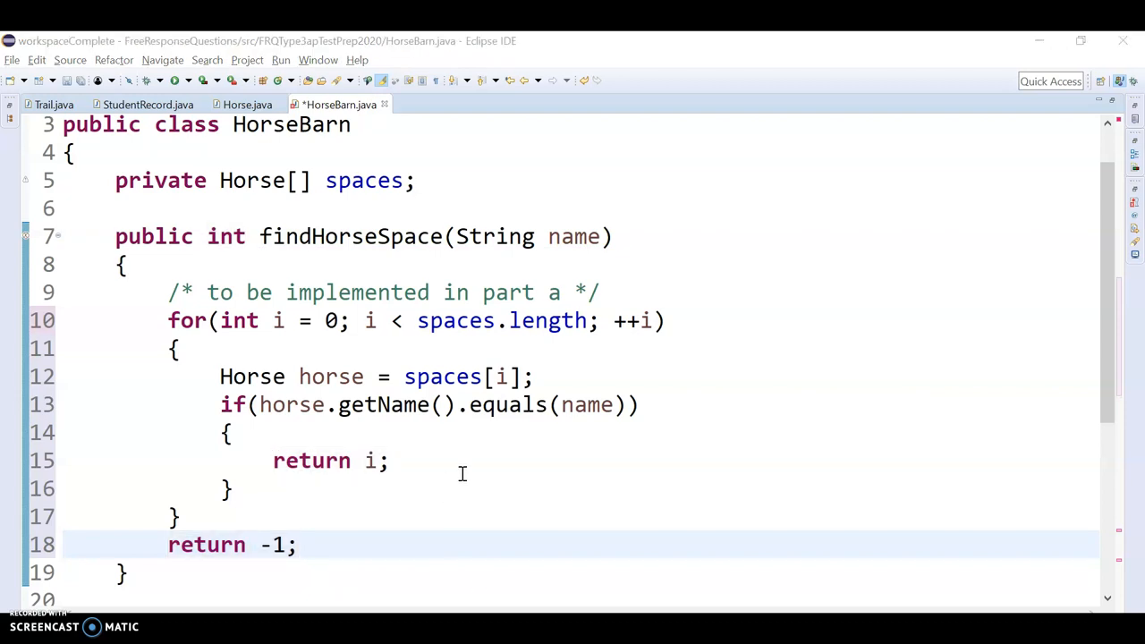
mouse_move(501, 433)
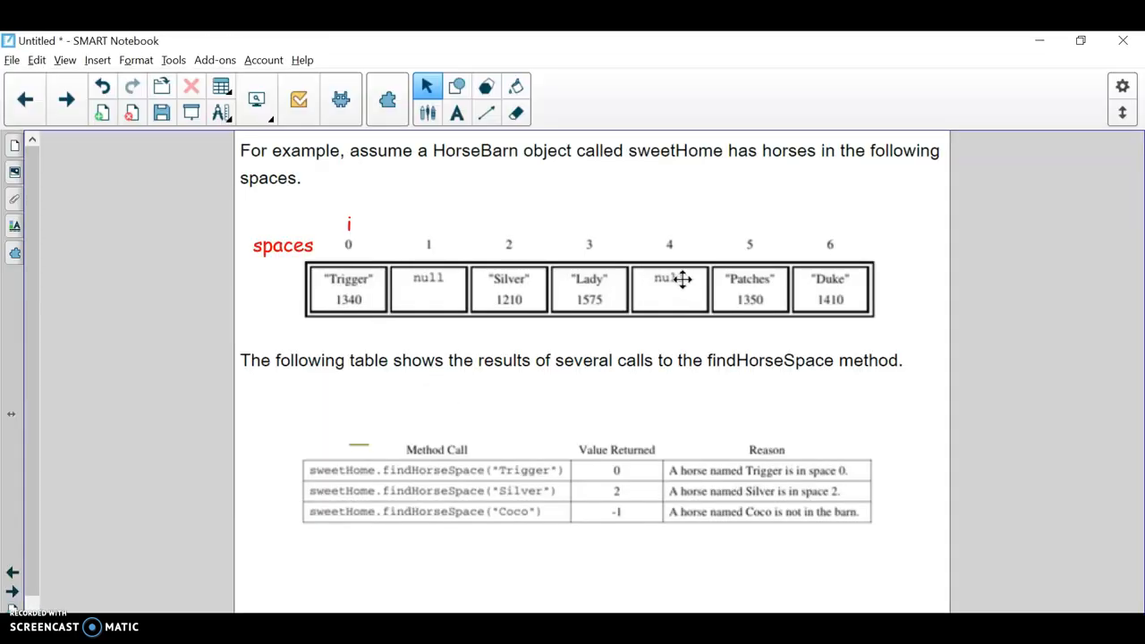
mouse_move(1018, 78)
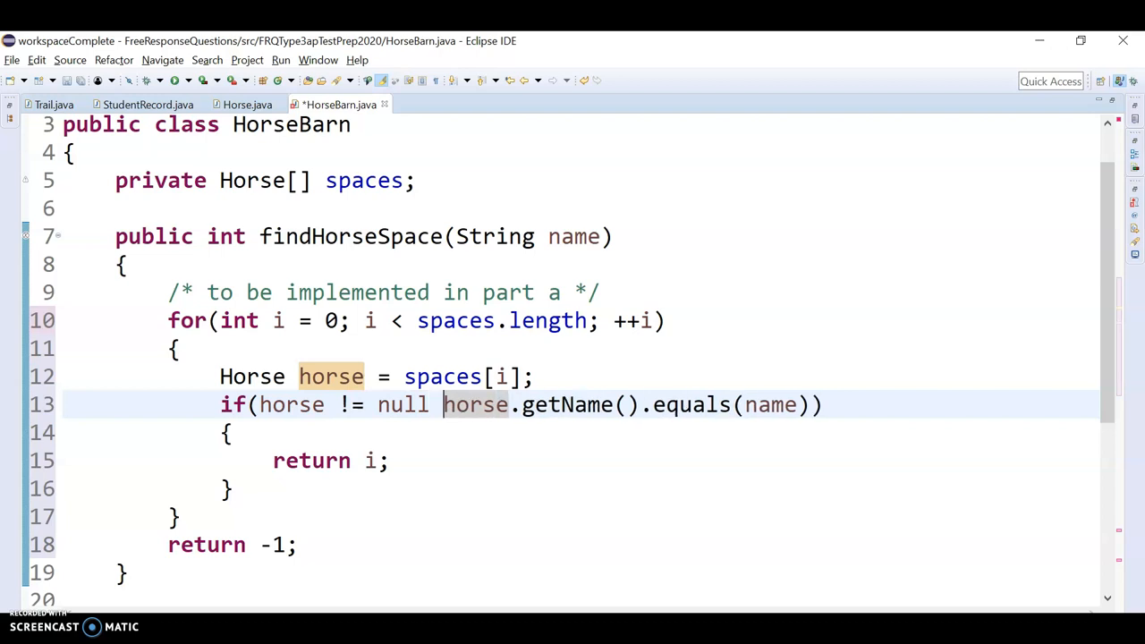
Insert horse != null && before horse.getName().equals(name) and check the method's closing brace
type("&&")
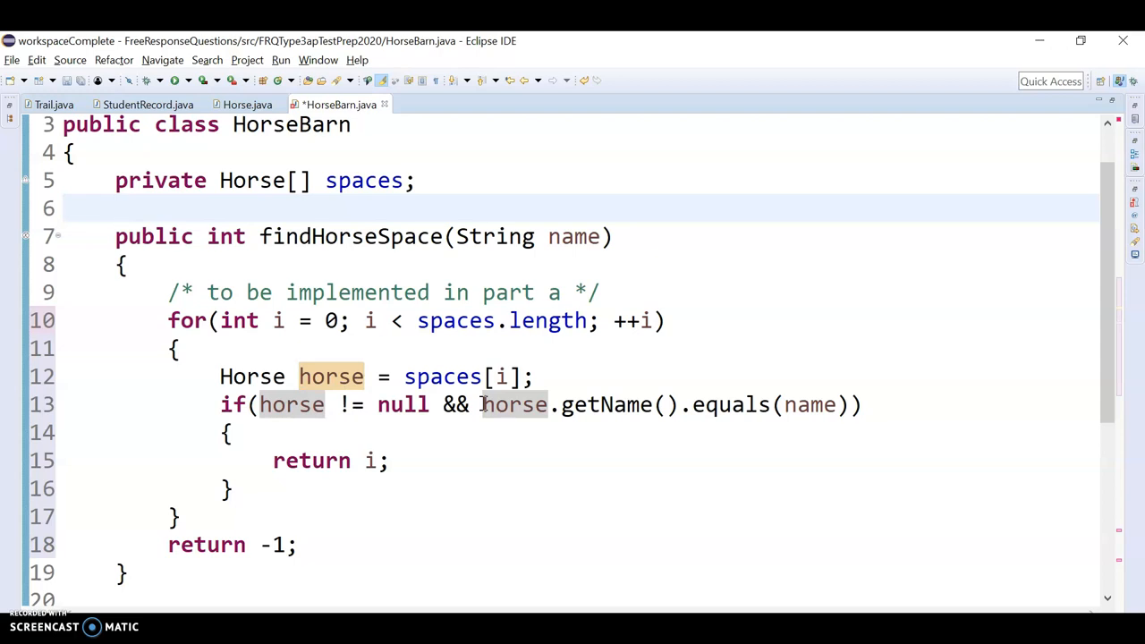
left_click_drag(480, 404, 848, 404)
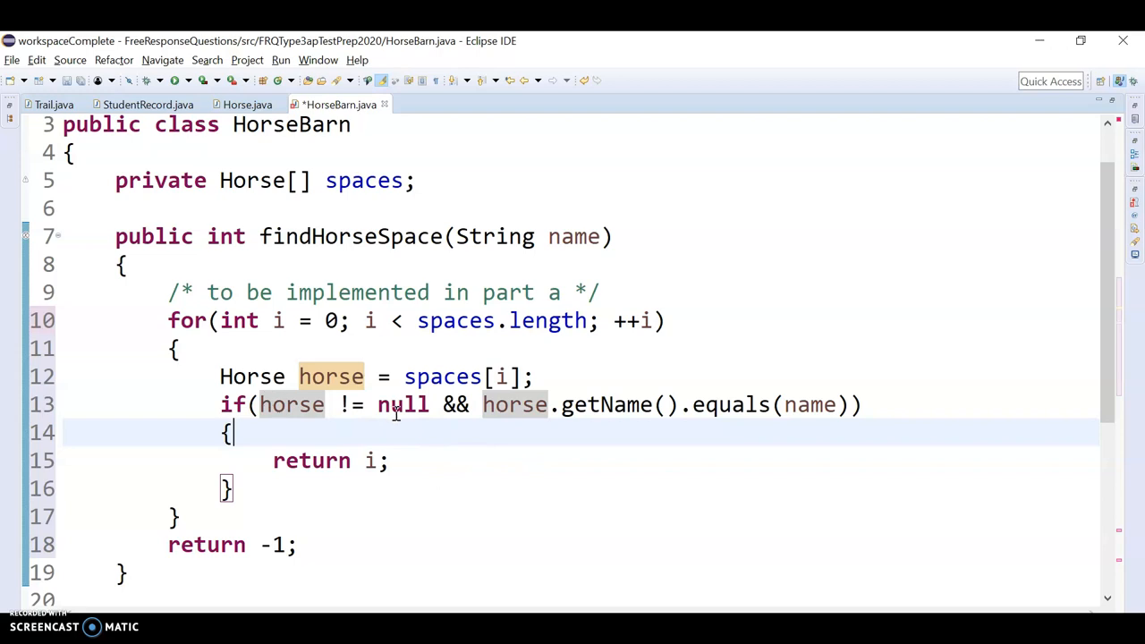
mouse_move(556, 455)
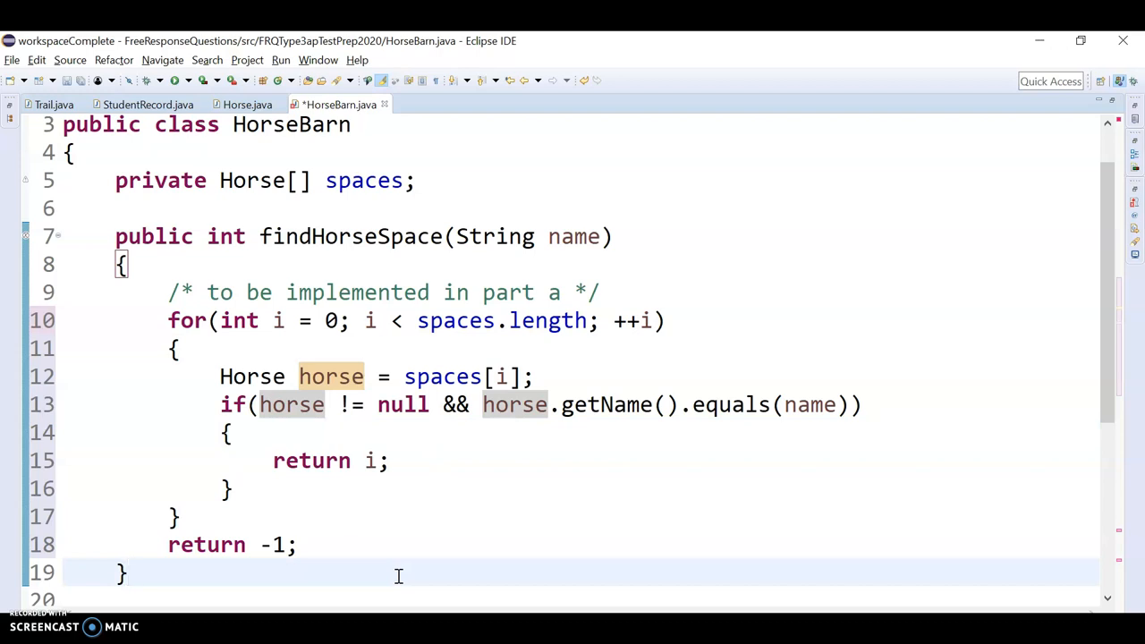
left_click(129, 573)
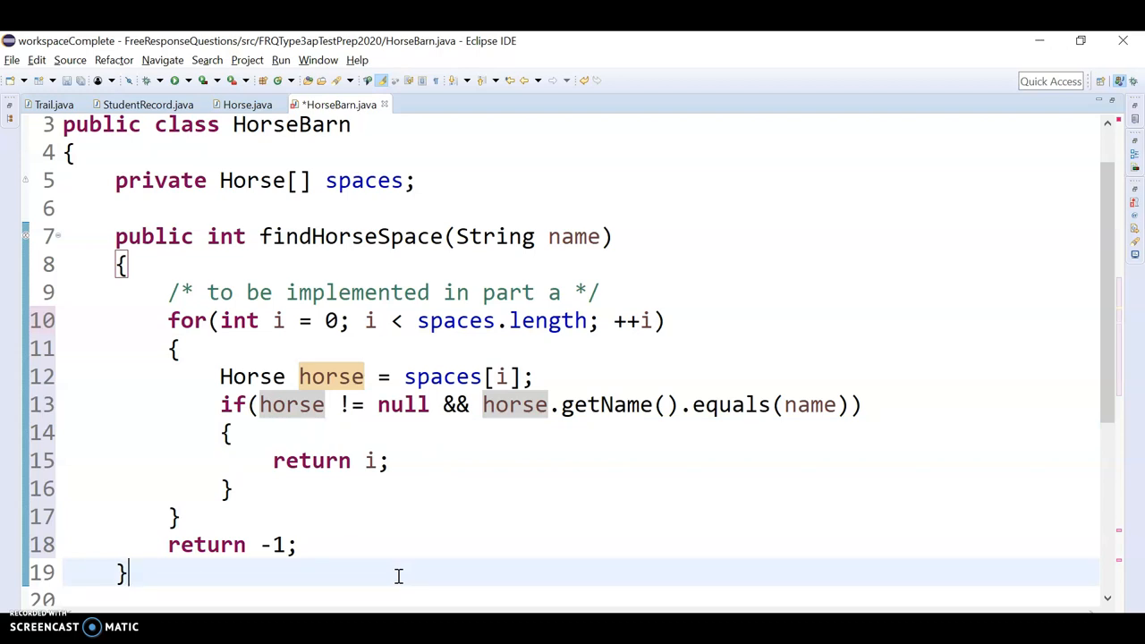